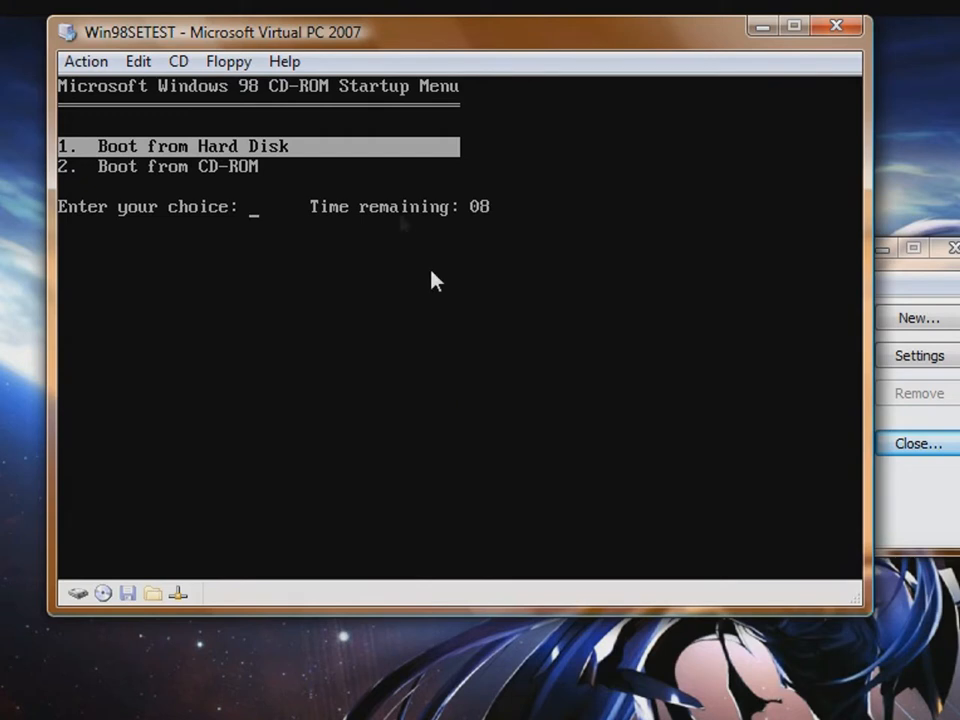
Boot the Windows 98 guest from its hard disk at the CD-ROM startup menu.
{"action": "left_click", "coordinate": [178, 60]}
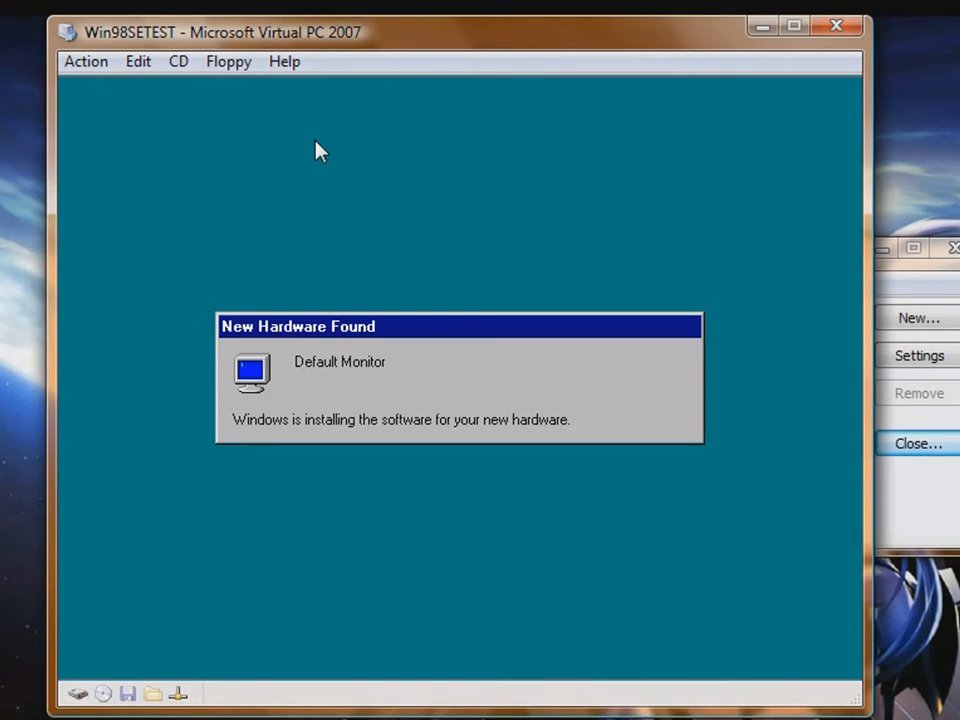
{"action": "mouse_move", "coordinate": [566, 80]}
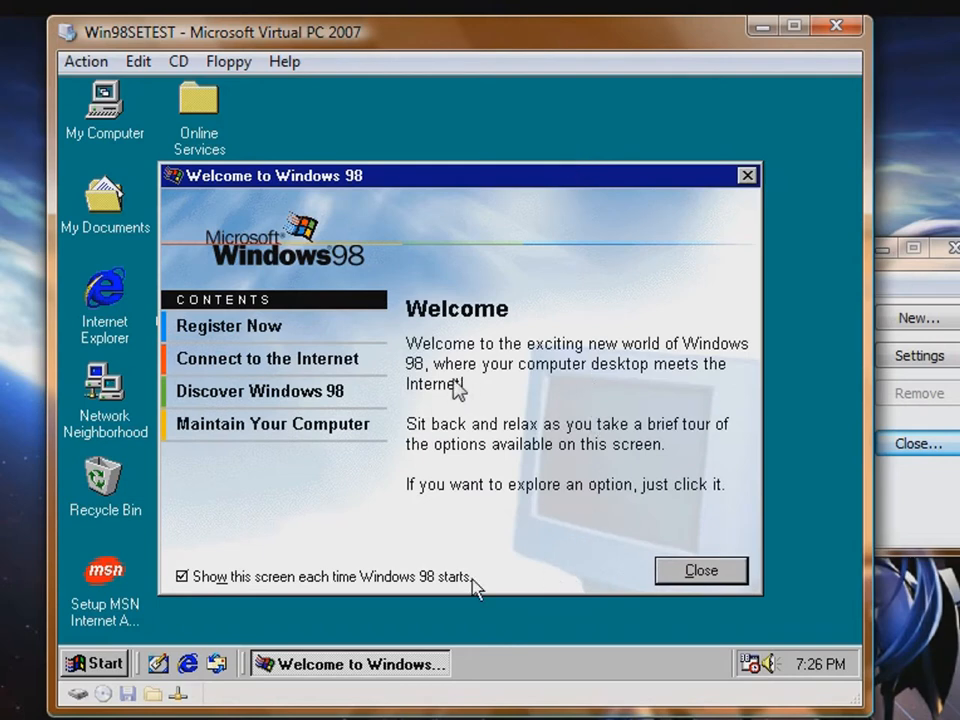
Disable the Welcome screen at startup, start Virtual Machine Additions install, and cancel the network password prompt.
{"action": "left_click", "coordinate": [184, 576]}
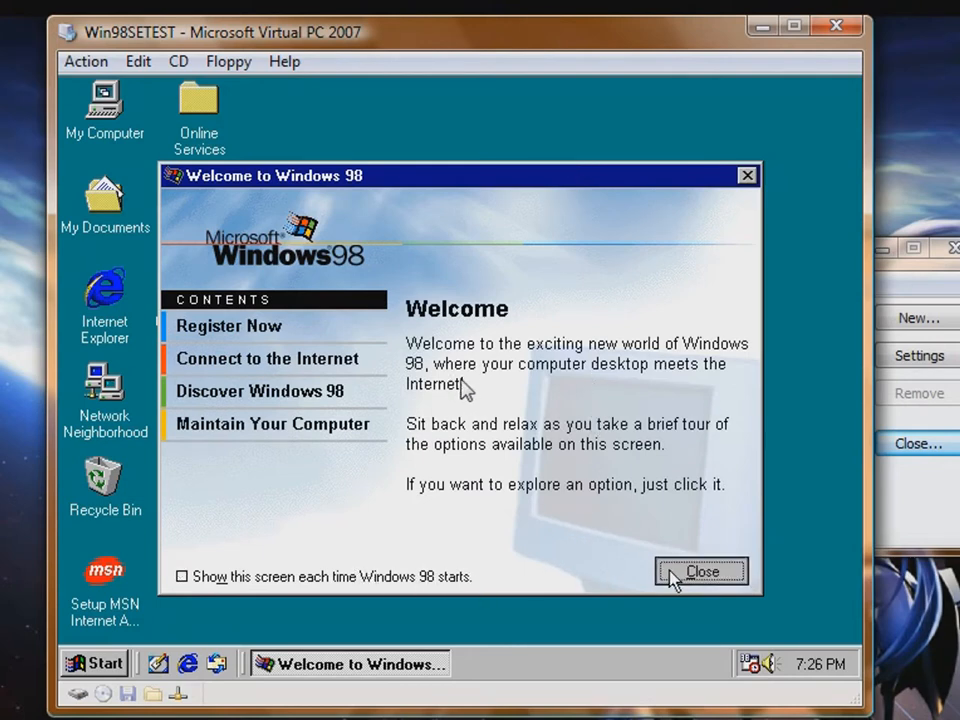
{"action": "left_click", "coordinate": [708, 570]}
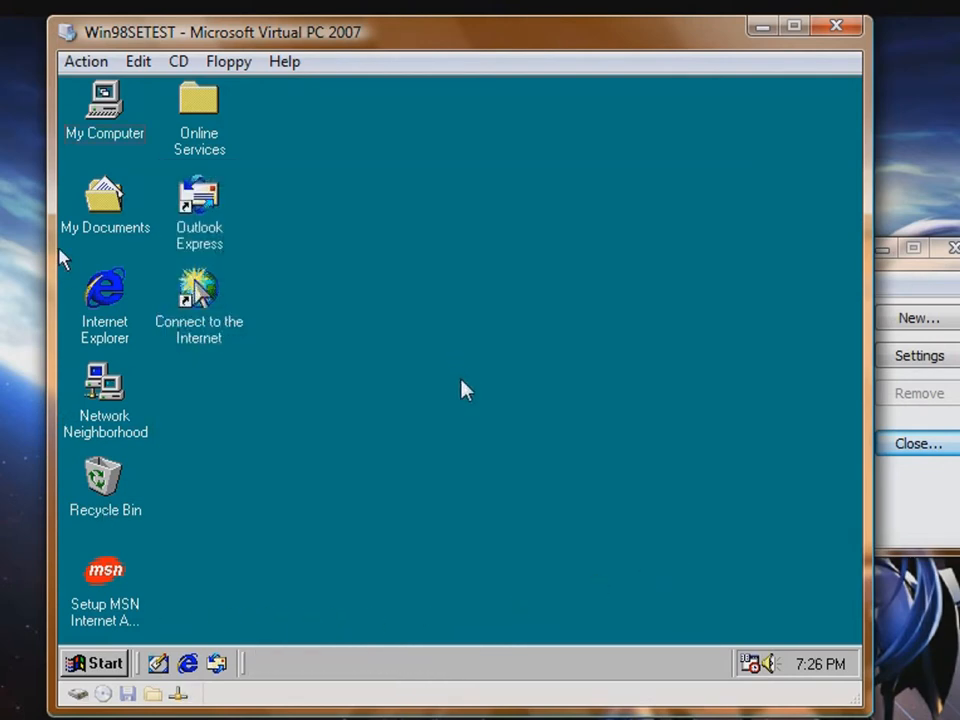
{"action": "mouse_move", "coordinate": [90, 96]}
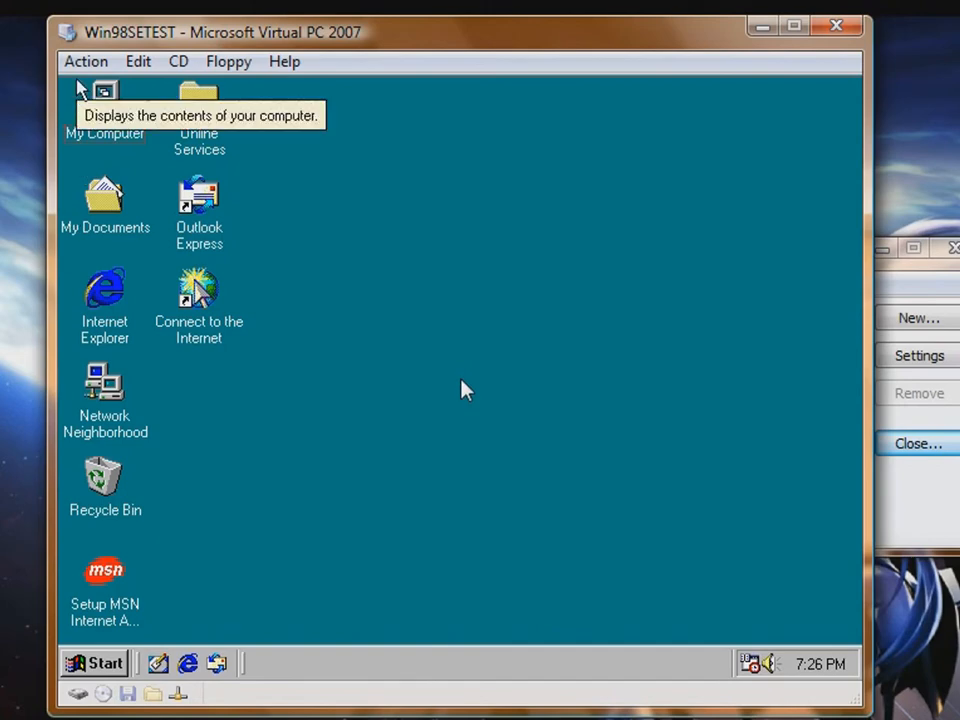
{"action": "left_click", "coordinate": [84, 60]}
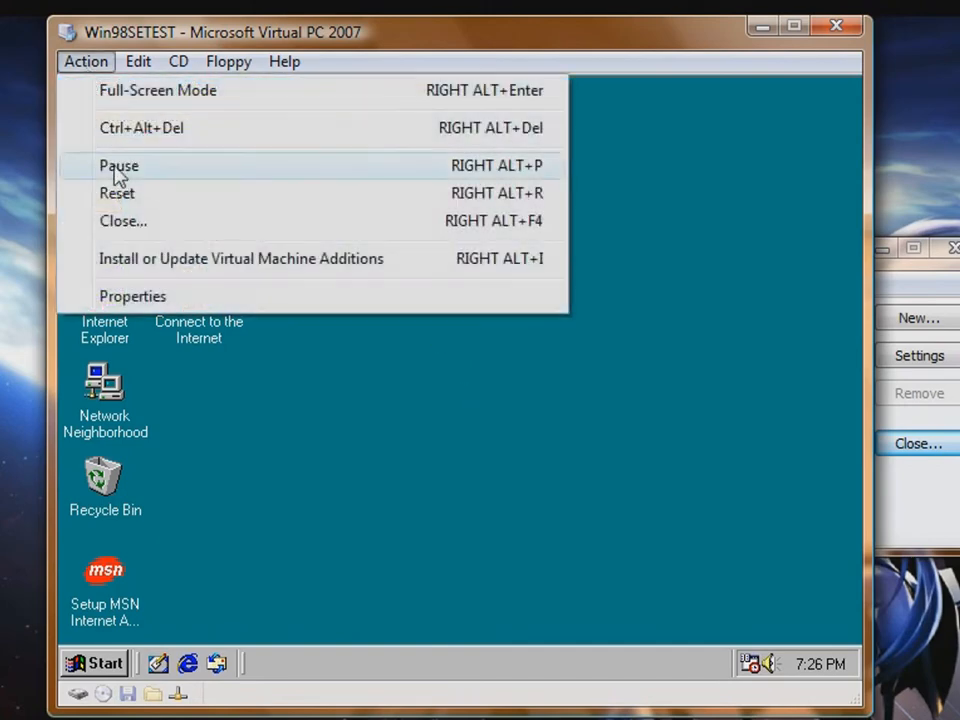
{"action": "left_click", "coordinate": [240, 258]}
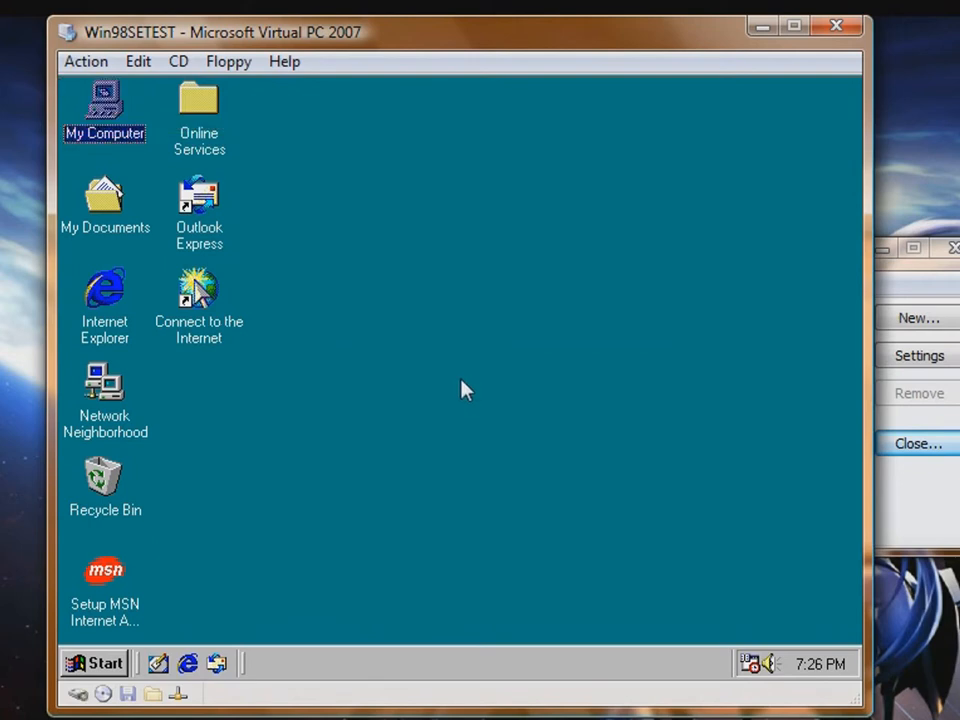
{"action": "double_click", "coordinate": [104, 104]}
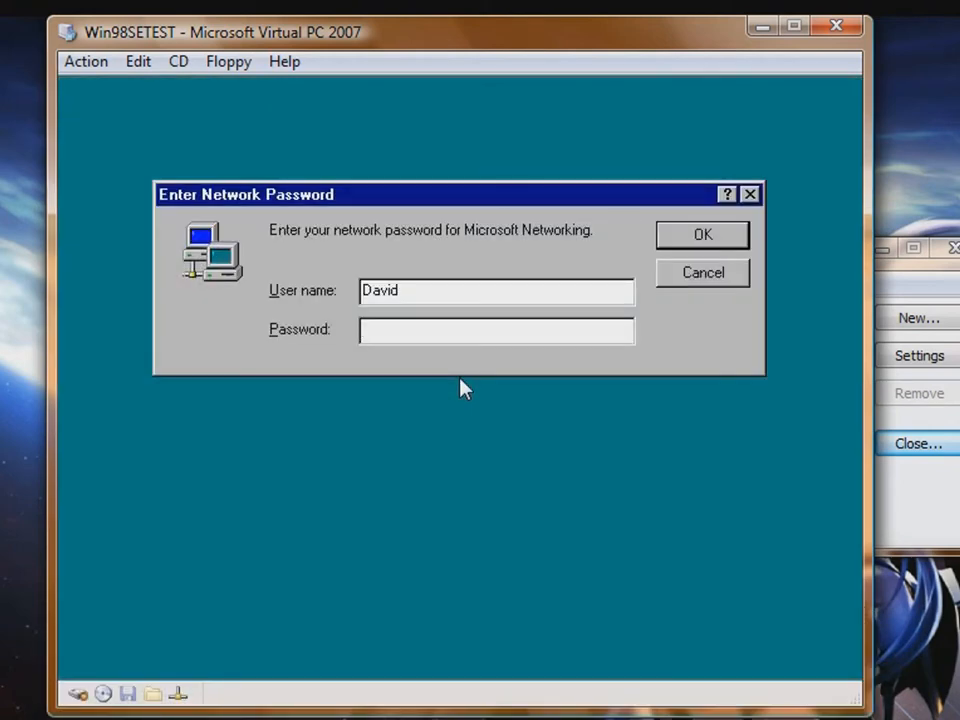
{"action": "left_click", "coordinate": [702, 234]}
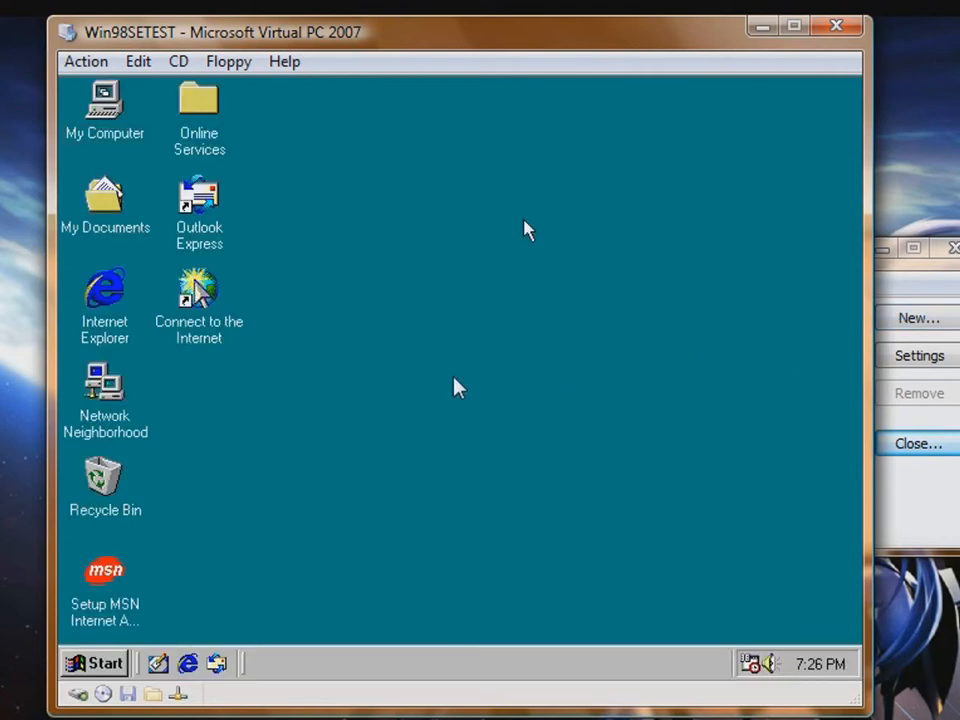
Run Virtual Machine Additions setup from the Vmadditions disc in D: and restart the guest.
{"action": "double_click", "coordinate": [104, 108]}
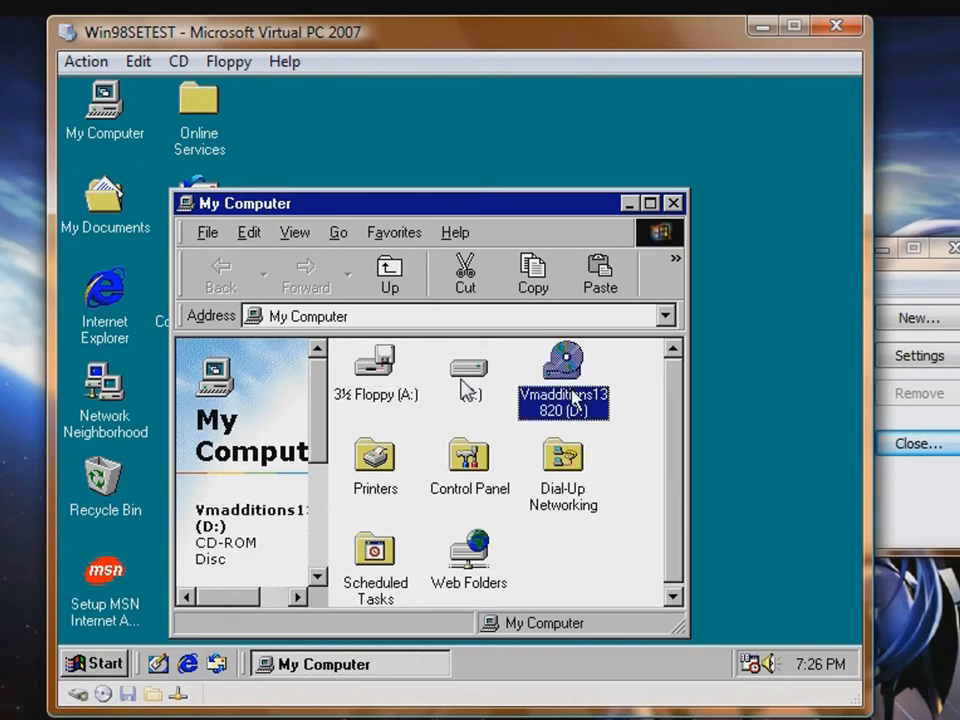
{"action": "double_click", "coordinate": [564, 364]}
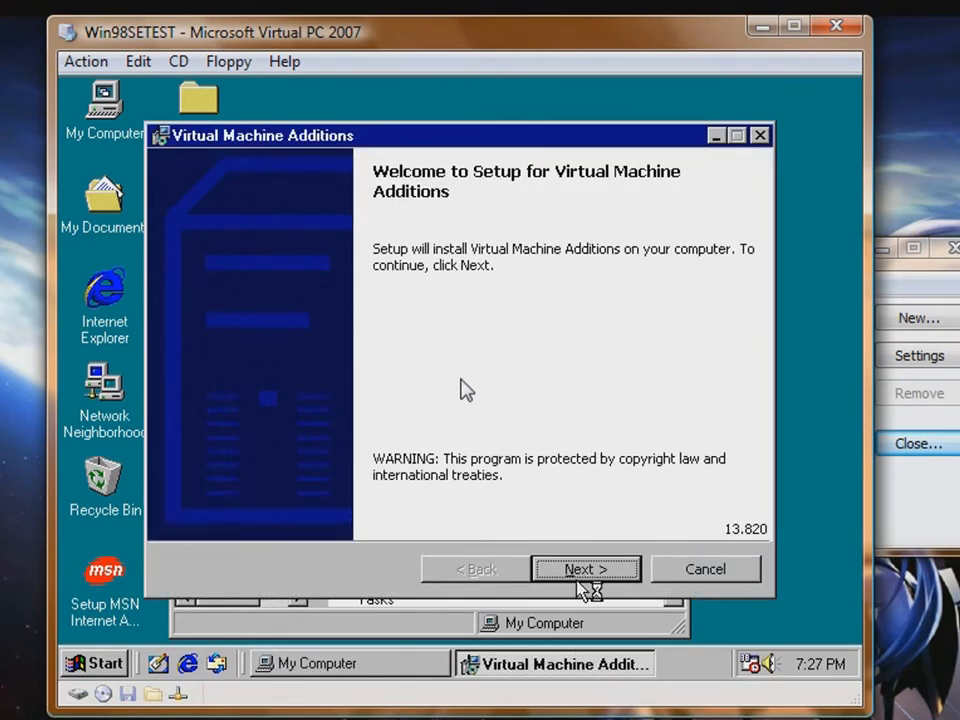
{"action": "left_click", "coordinate": [584, 568]}
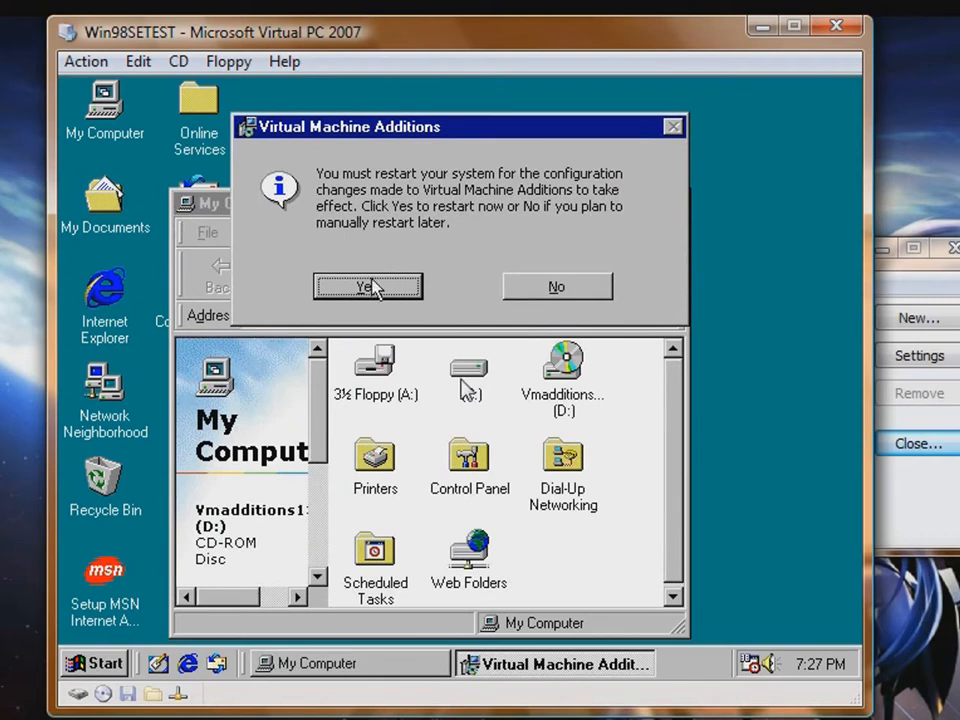
{"action": "mouse_move", "coordinate": [372, 298]}
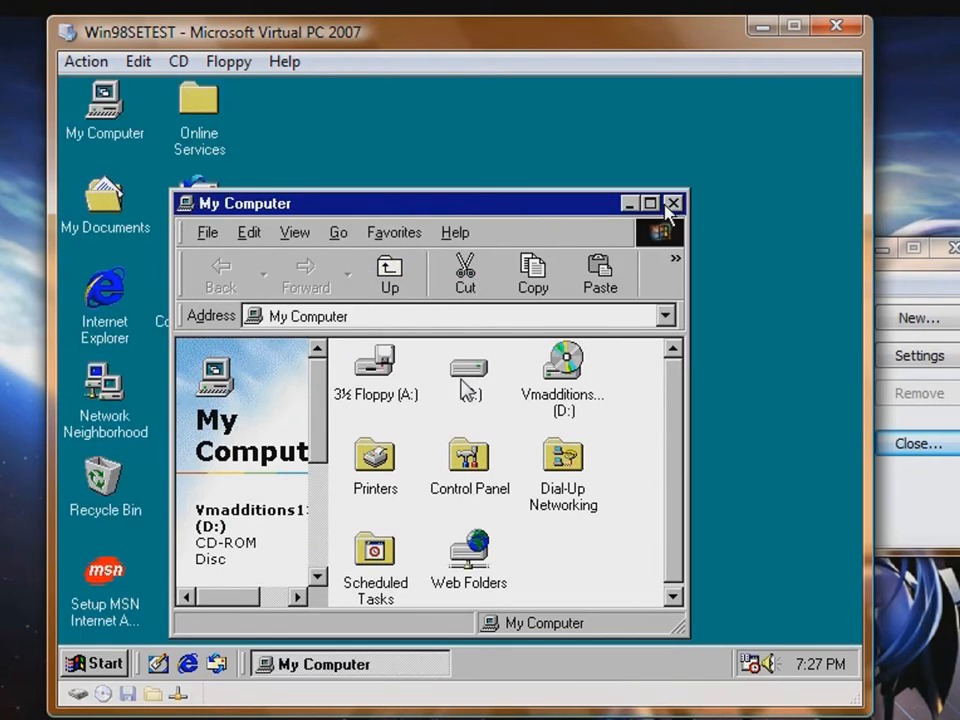
{"action": "left_click", "coordinate": [672, 204]}
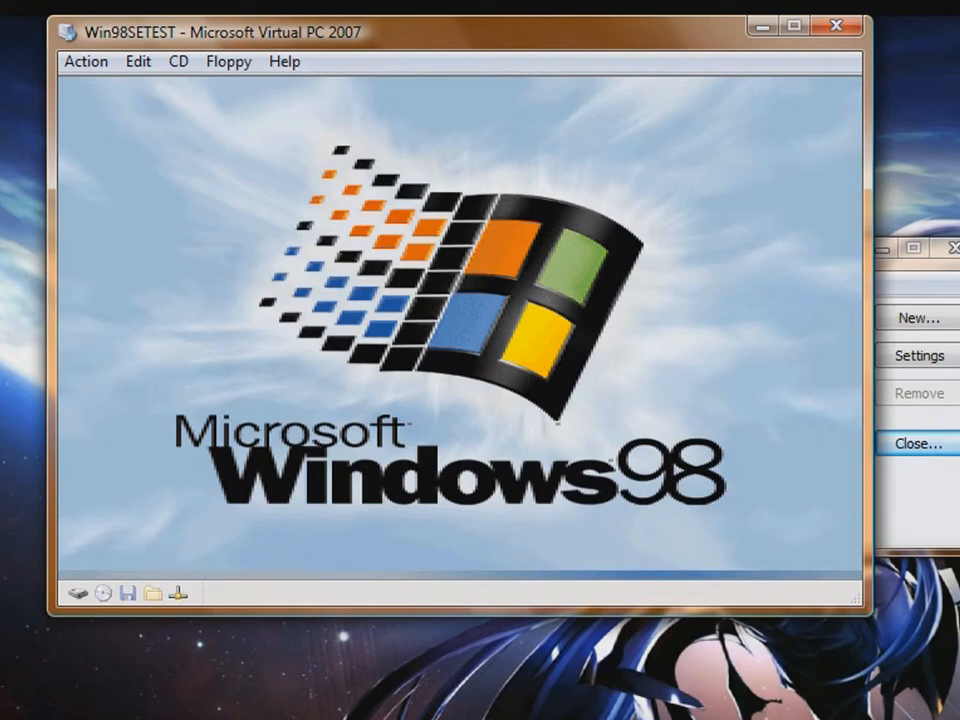
{"action": "mouse_move", "coordinate": [800, 388]}
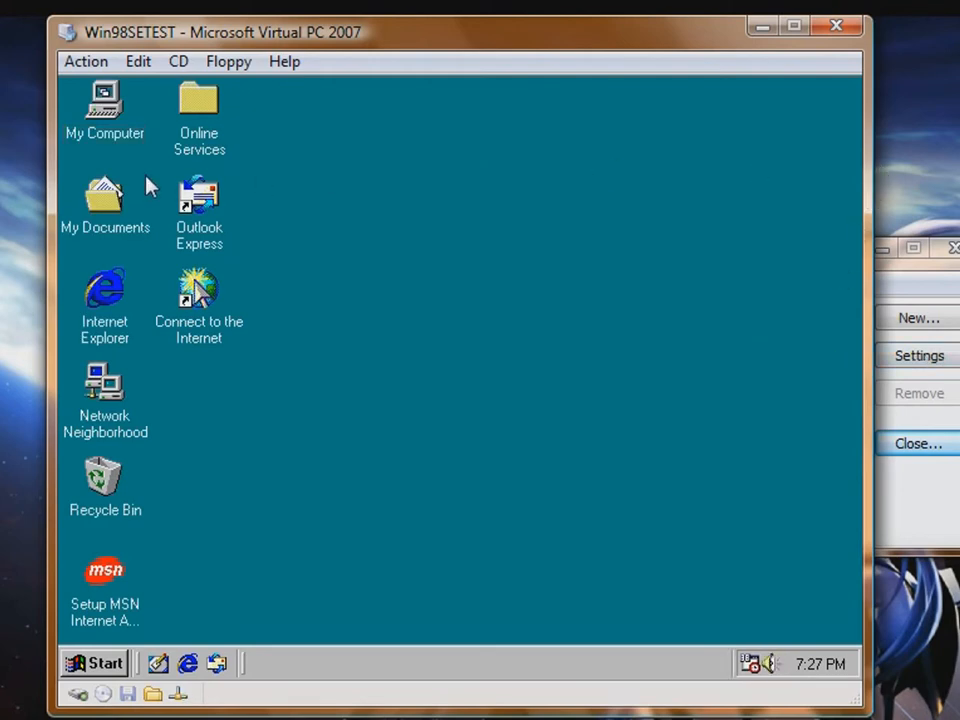
Wait through the restart until the Windows 98 desktop reappears.
{"action": "left_click", "coordinate": [104, 196]}
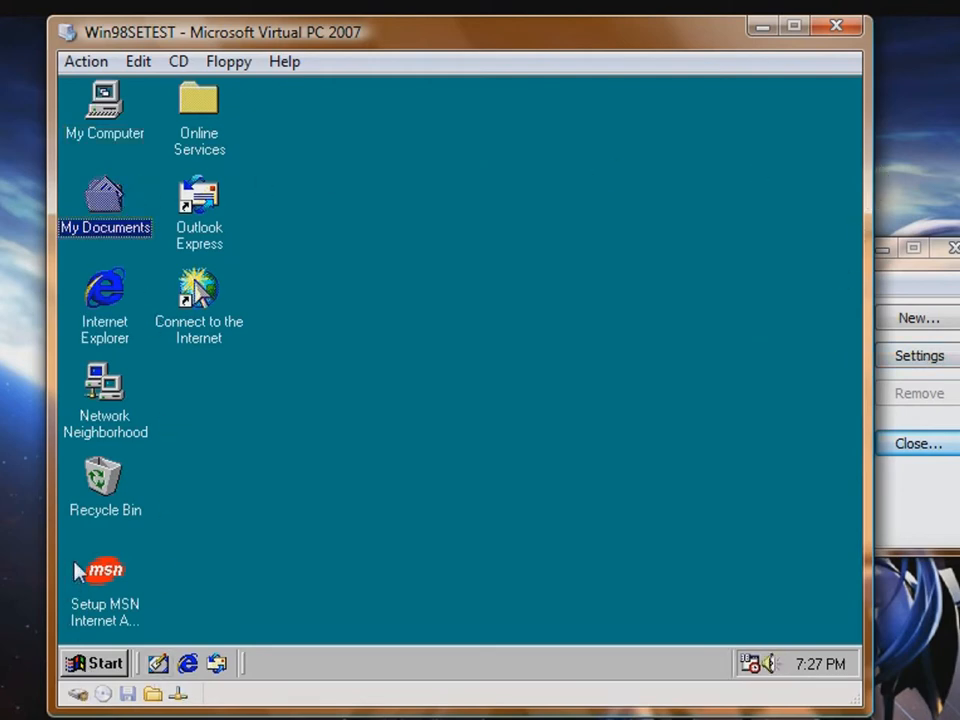
{"action": "left_click", "coordinate": [104, 480]}
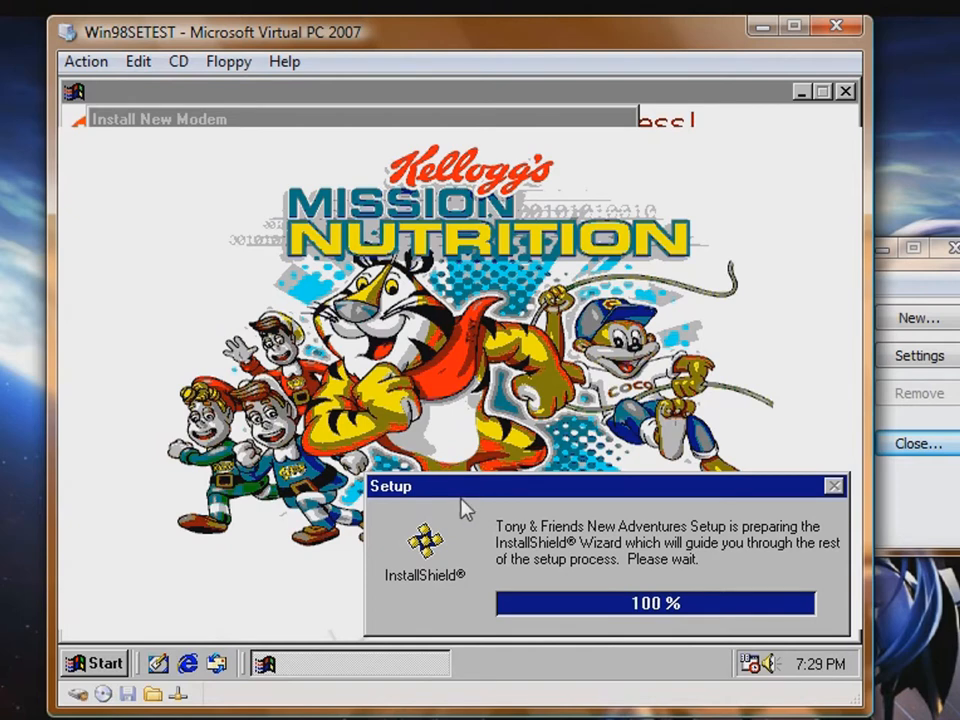
{"action": "mouse_move", "coordinate": [370, 666]}
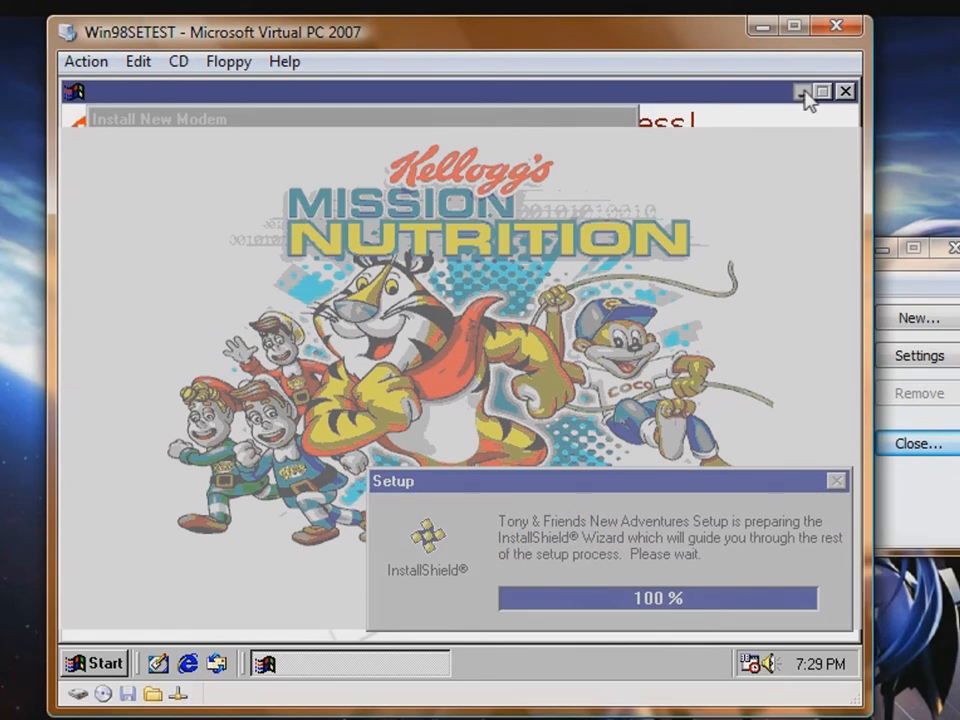
Accept the Mission Nutrition welcome, Standard setup type and default C:\Program Files\Kellogg's folder.
{"action": "left_click", "coordinate": [804, 92]}
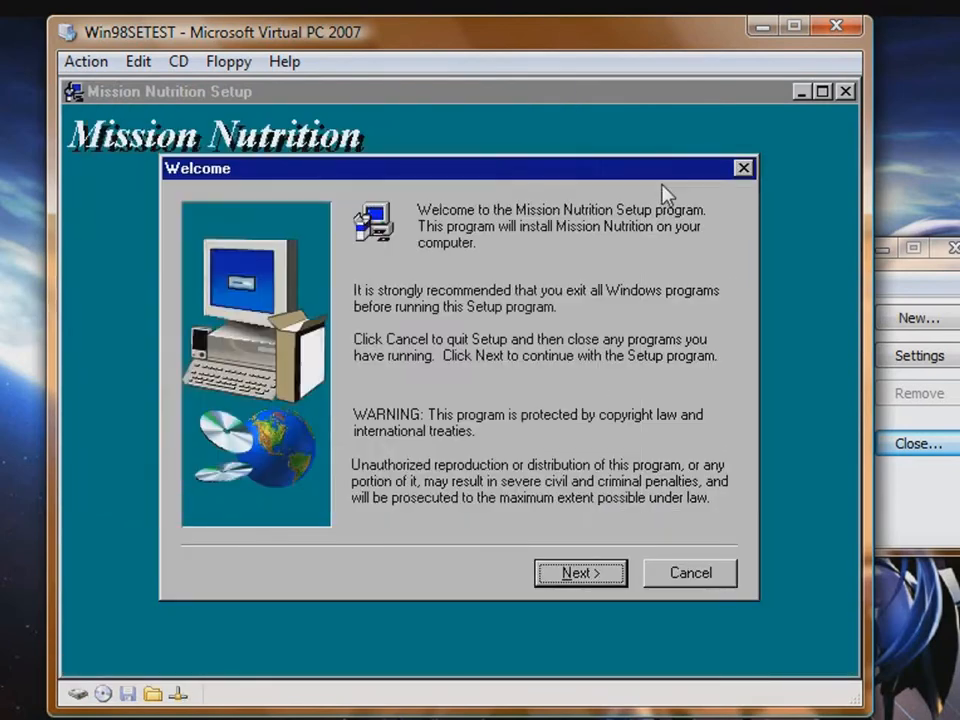
{"action": "mouse_move", "coordinate": [604, 268]}
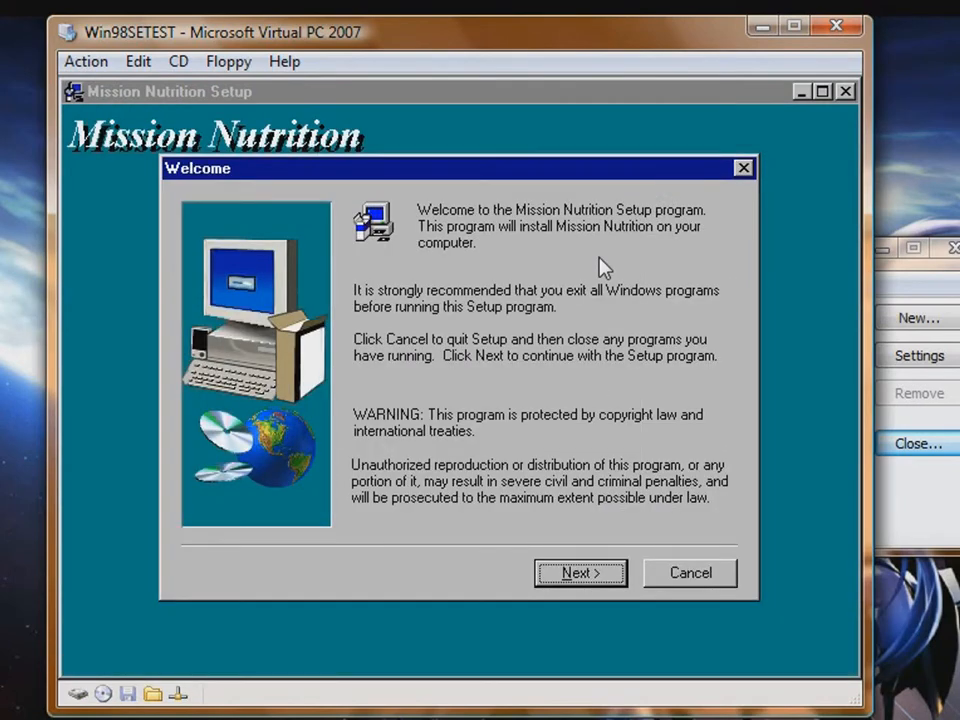
{"action": "left_click", "coordinate": [580, 572]}
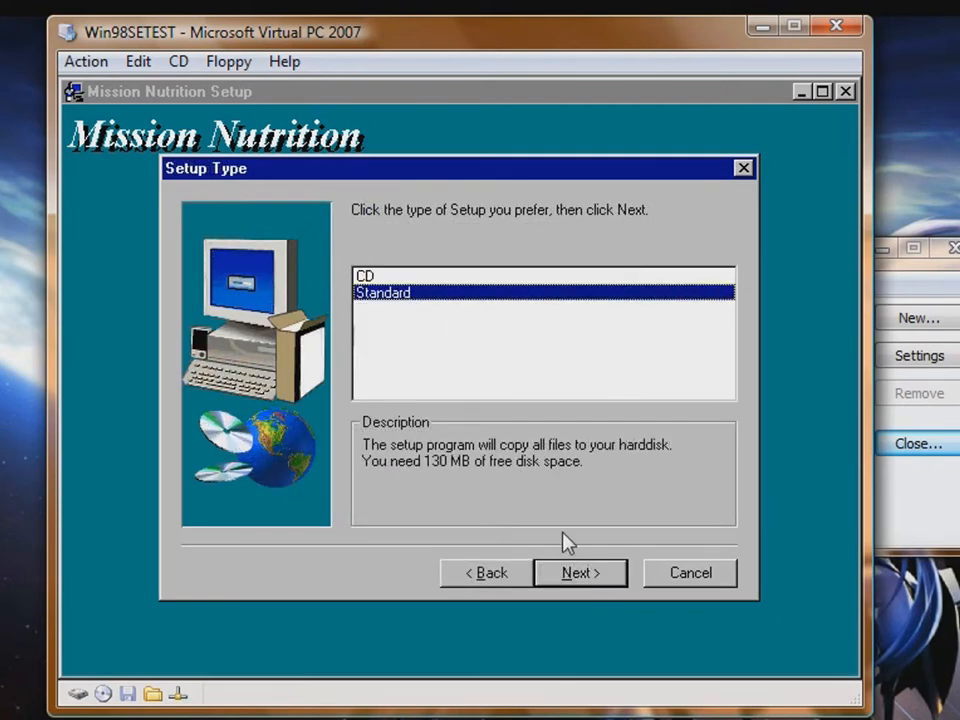
{"action": "left_click", "coordinate": [580, 572]}
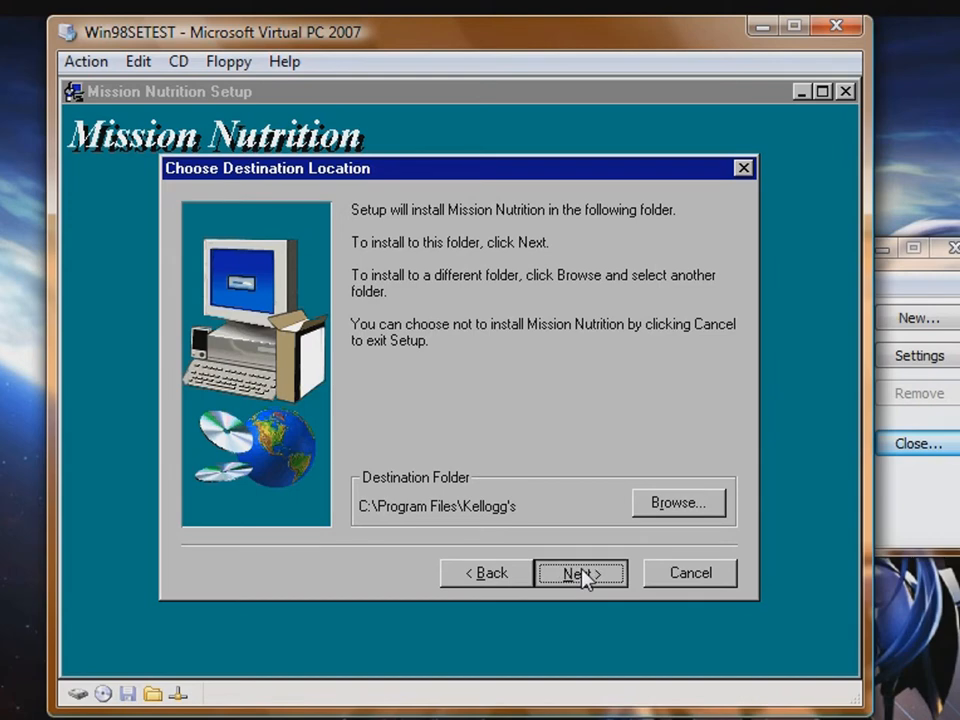
{"action": "left_click", "coordinate": [580, 572]}
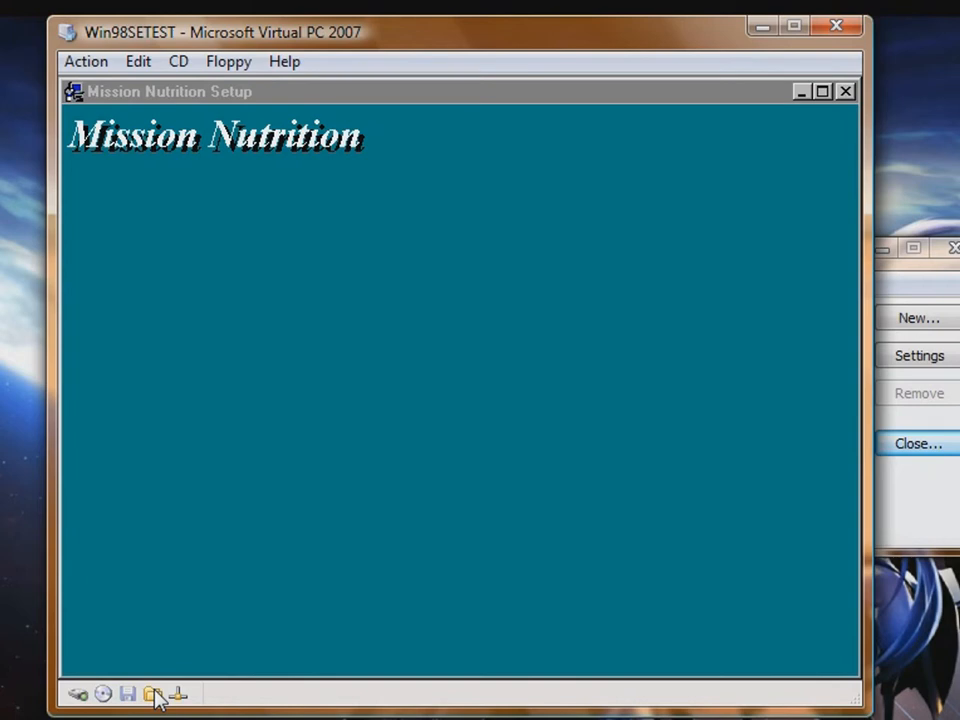
{"action": "mouse_move", "coordinate": [202, 594]}
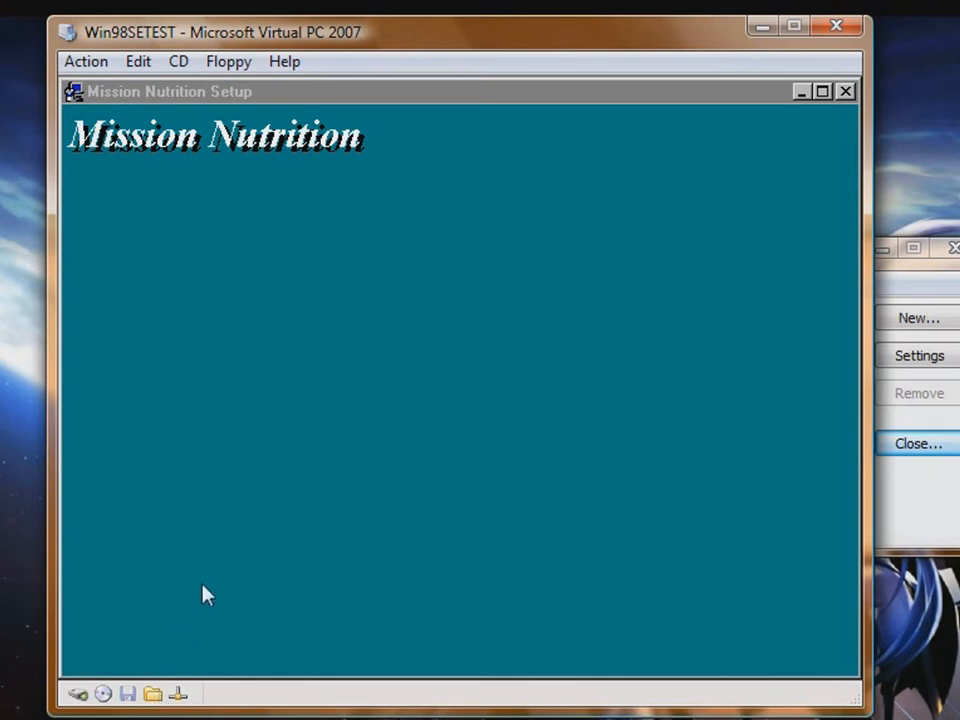
{"action": "mouse_move", "coordinate": [436, 404]}
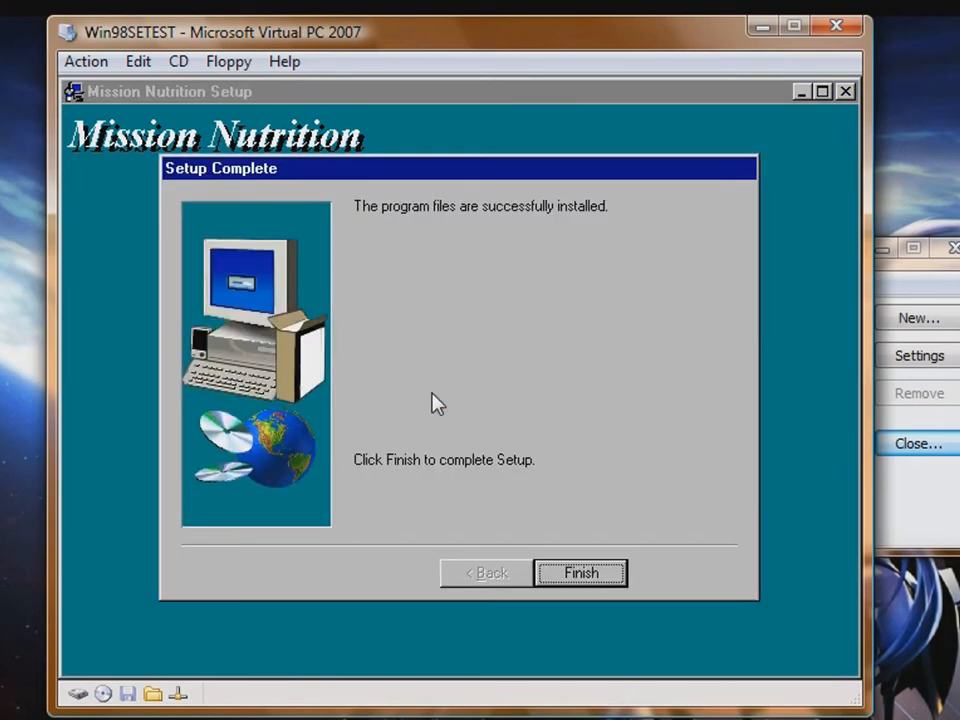
Finish Mission Nutrition setup and dismiss the Install New Modem wizard back to the desktop.
{"action": "left_click", "coordinate": [580, 572]}
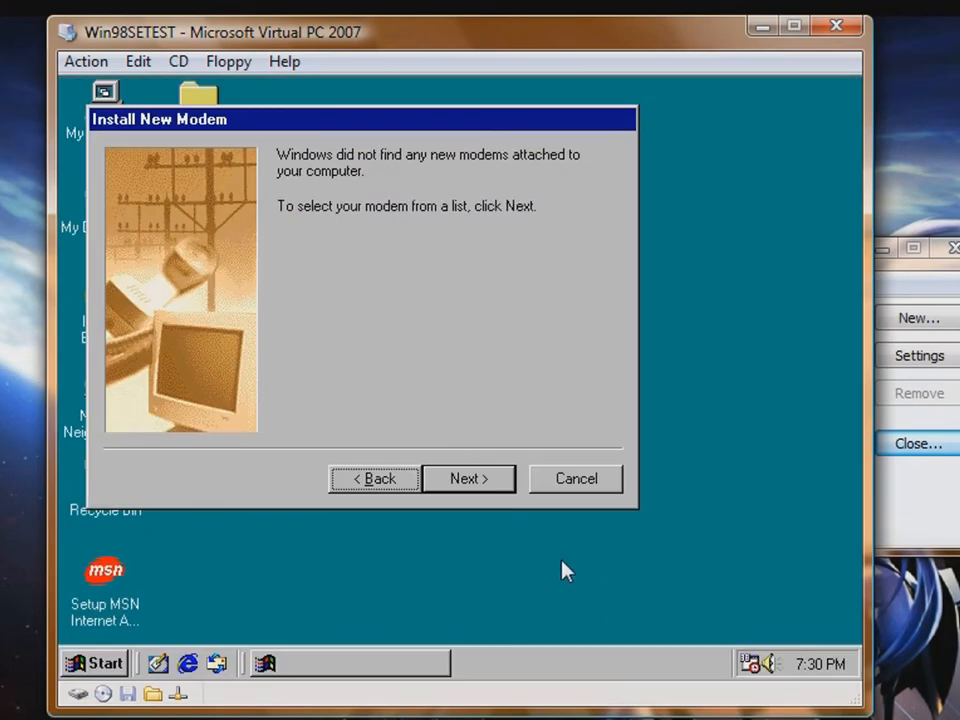
{"action": "left_click", "coordinate": [468, 478]}
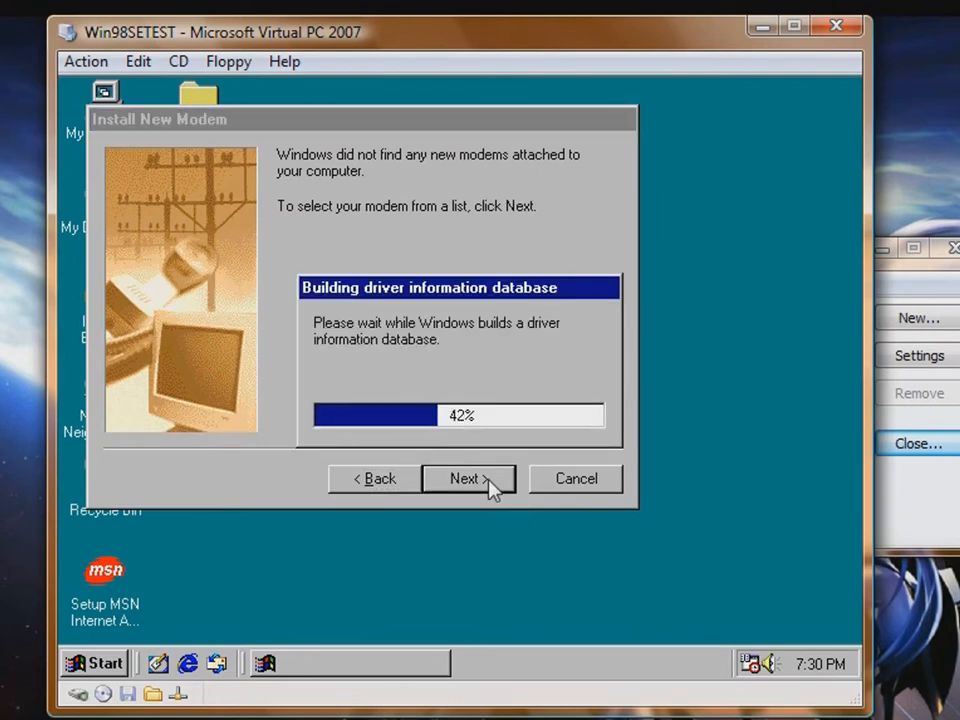
{"action": "left_click", "coordinate": [468, 478]}
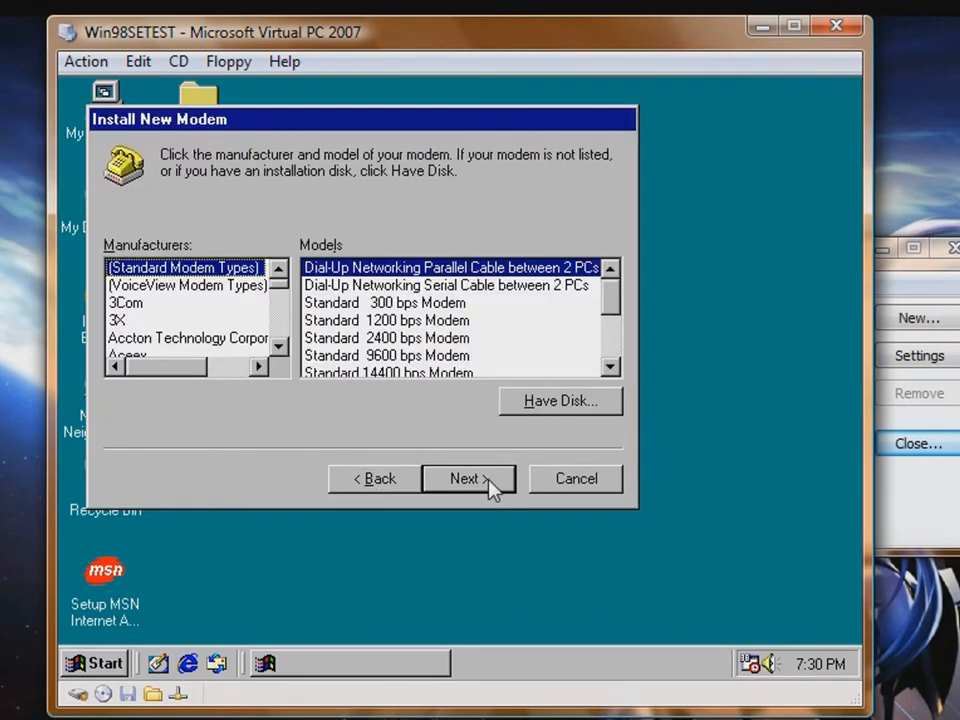
{"action": "left_click", "coordinate": [468, 480]}
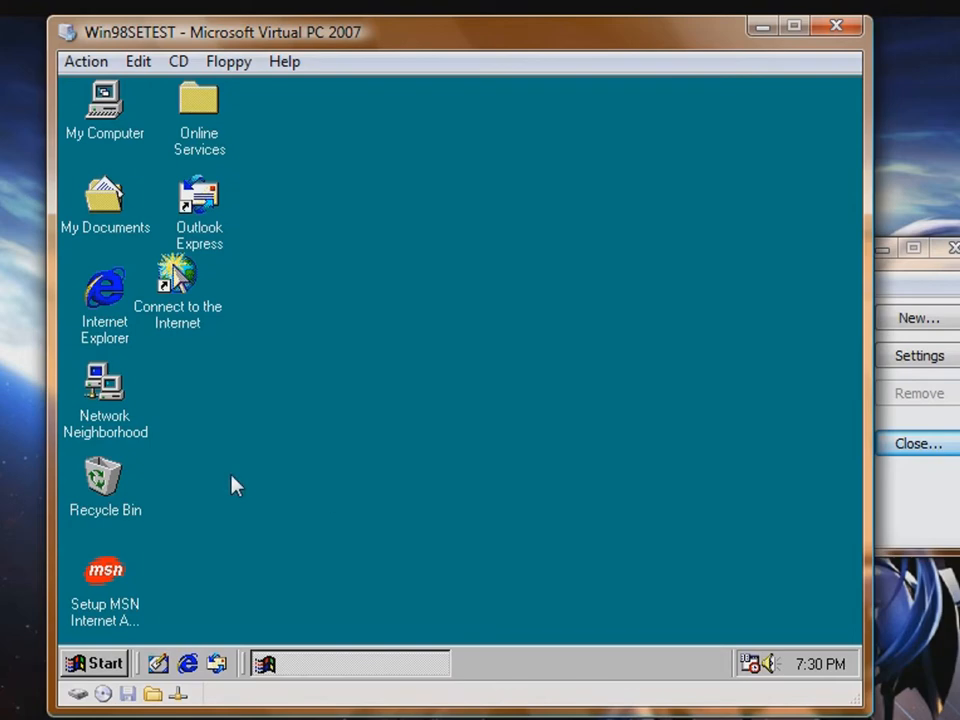
{"action": "left_click", "coordinate": [94, 664]}
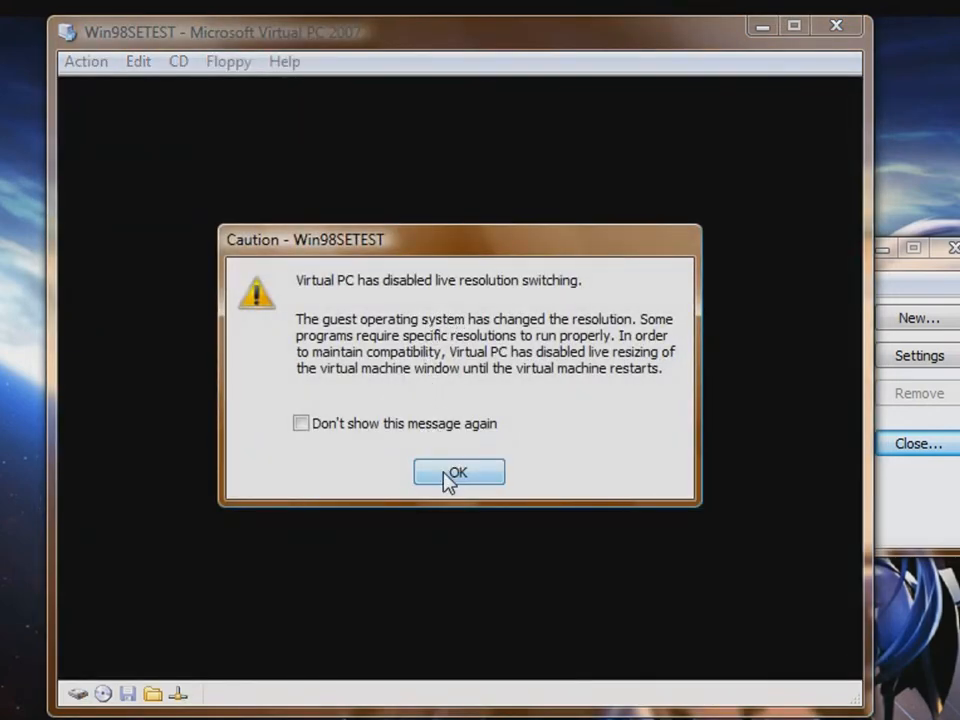
Acknowledge the resolution warning and apply True Color (32 bit) in Display Properties.
{"action": "left_click", "coordinate": [458, 472]}
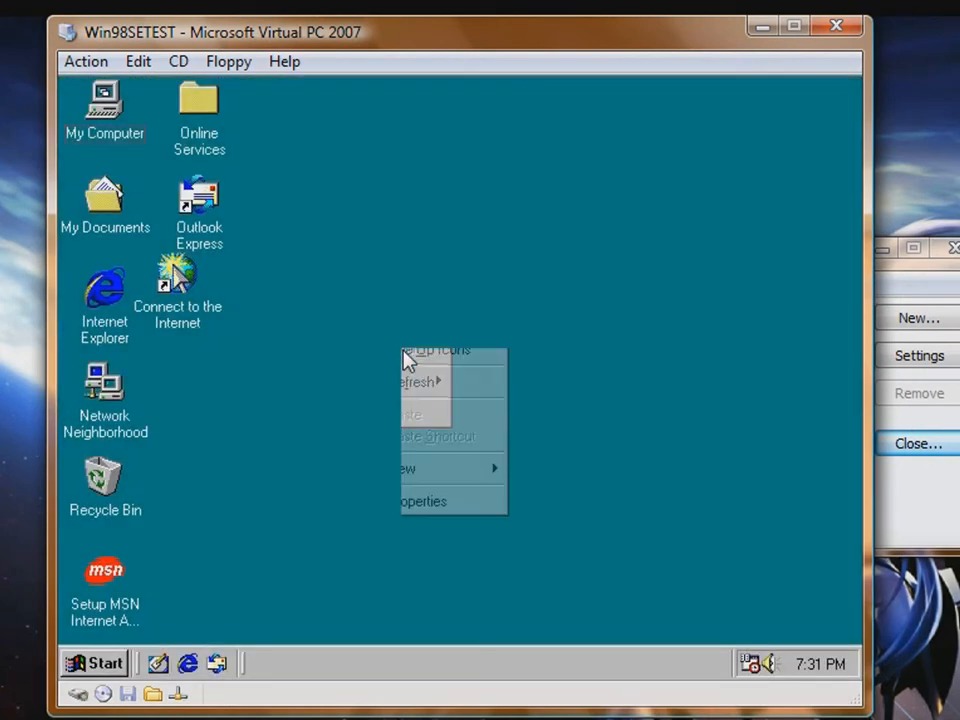
{"action": "left_click", "coordinate": [424, 500]}
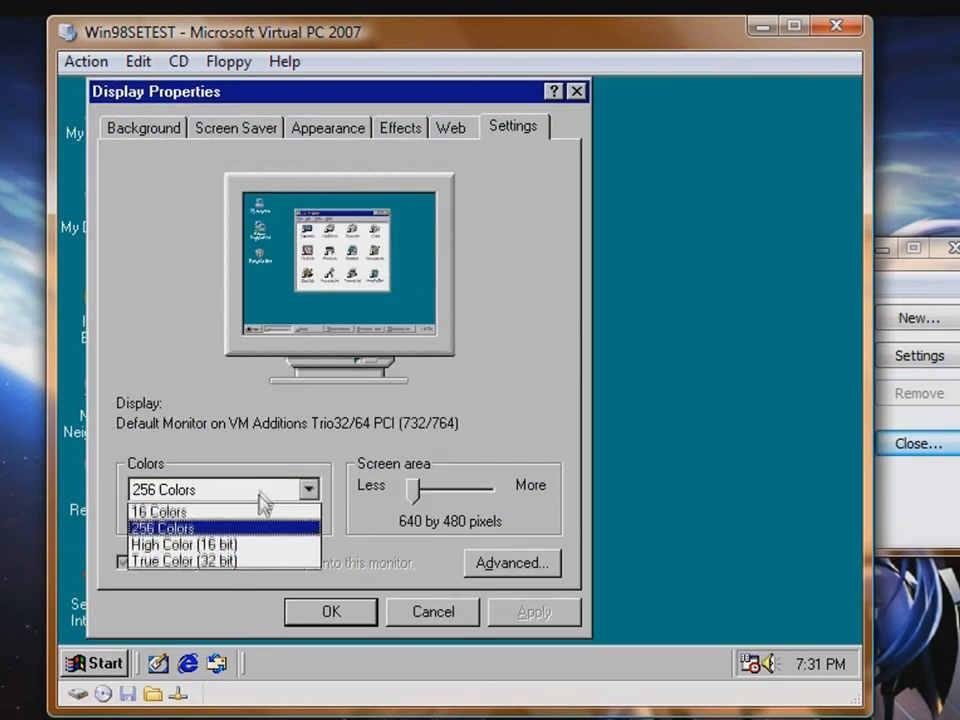
{"action": "left_click", "coordinate": [184, 544]}
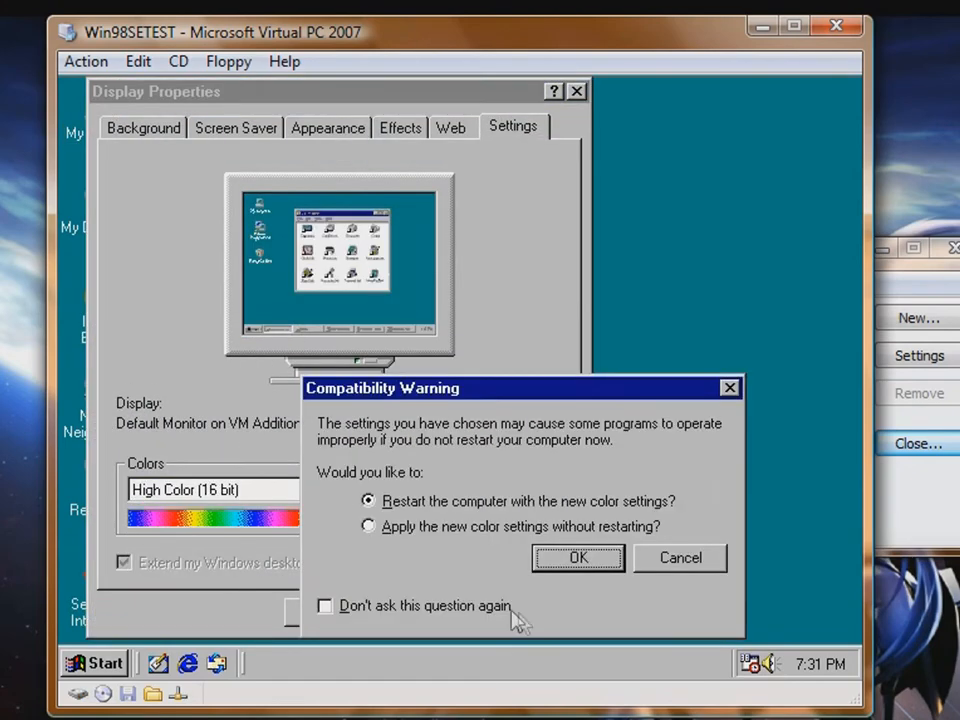
{"action": "left_click", "coordinate": [578, 556]}
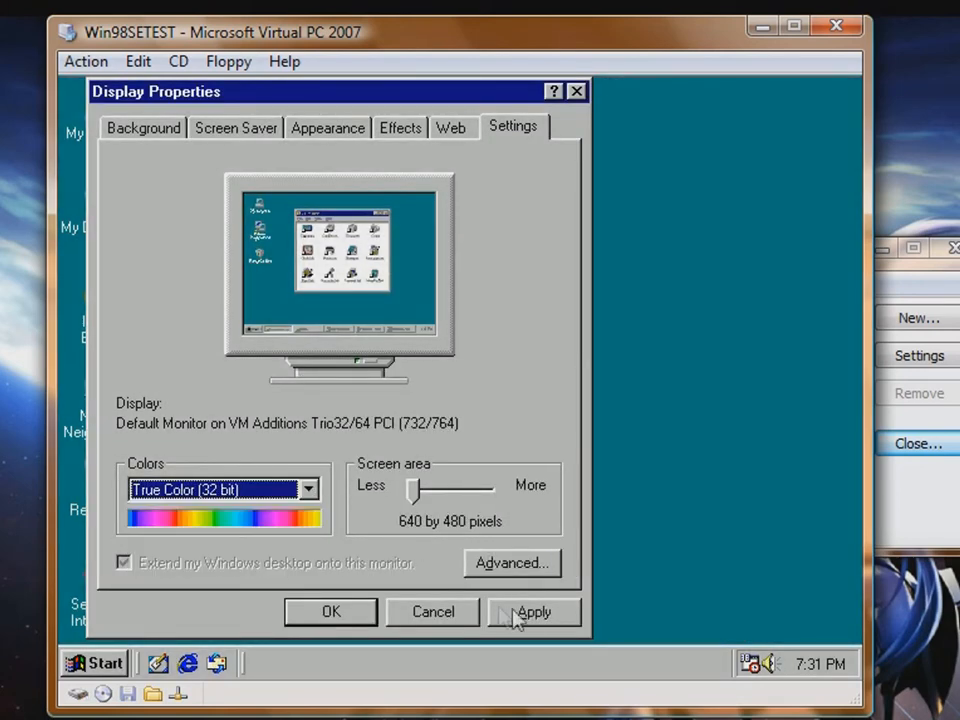
{"action": "left_click", "coordinate": [536, 612]}
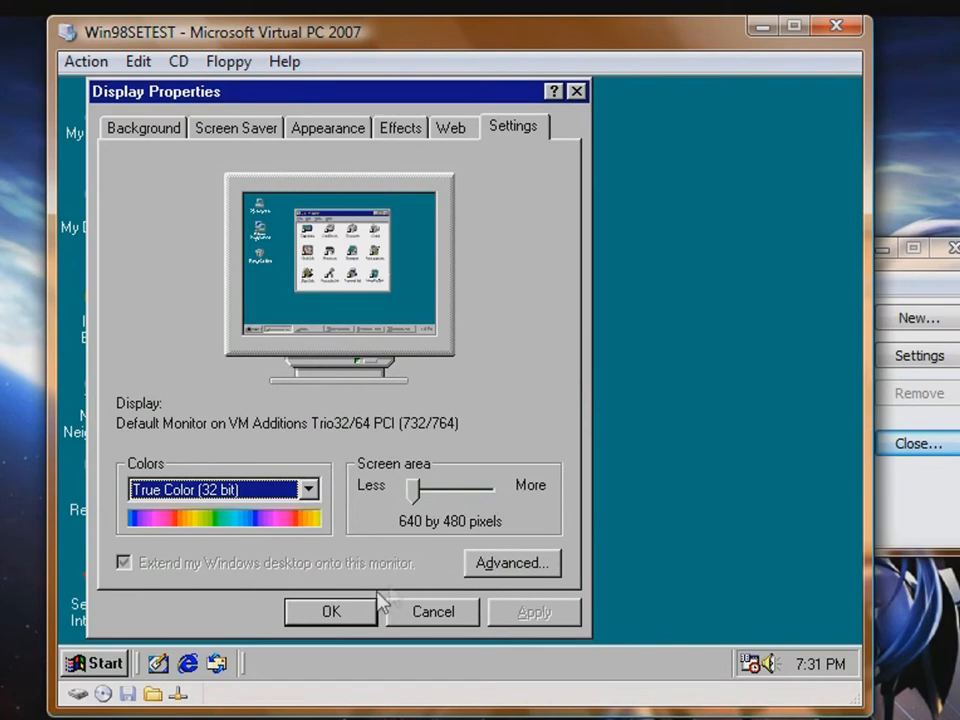
{"action": "left_click", "coordinate": [512, 564]}
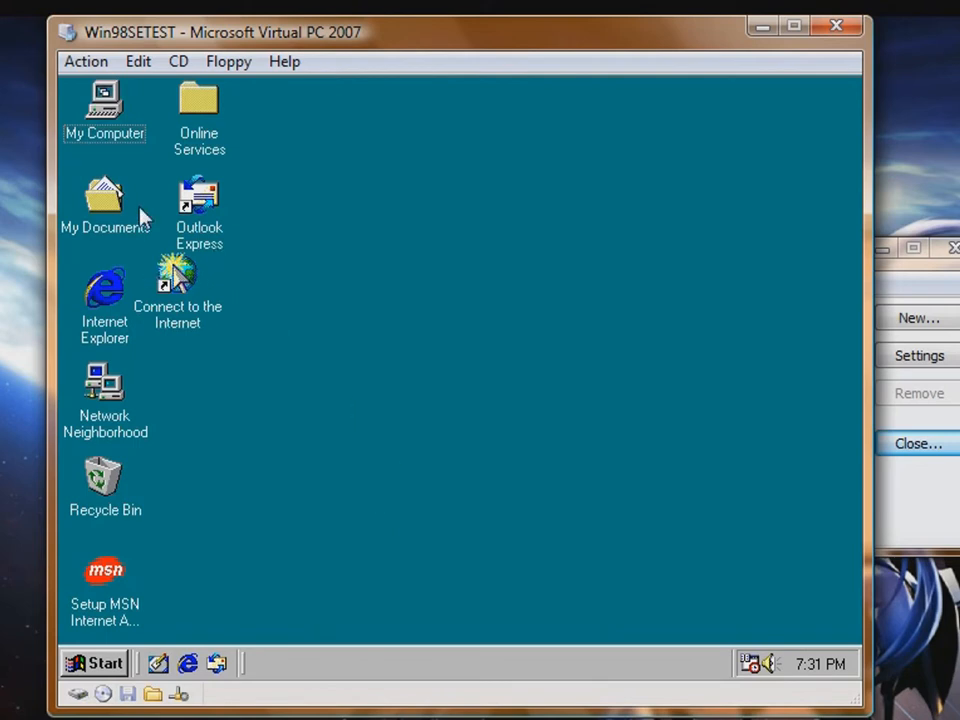
{"action": "mouse_move", "coordinate": [116, 560]}
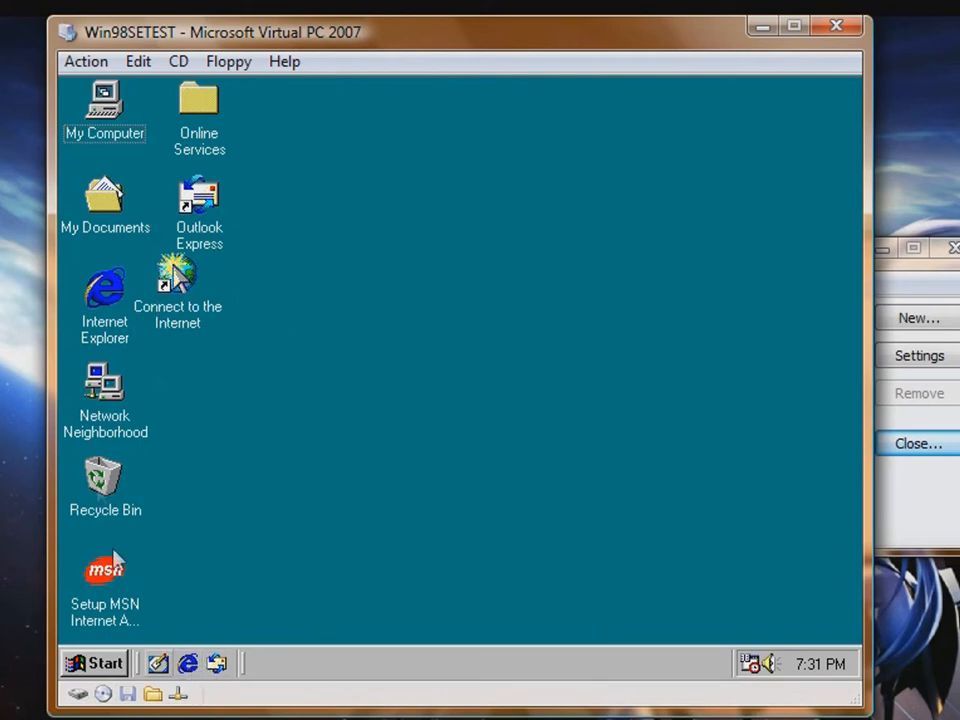
{"action": "mouse_move", "coordinate": [180, 692]}
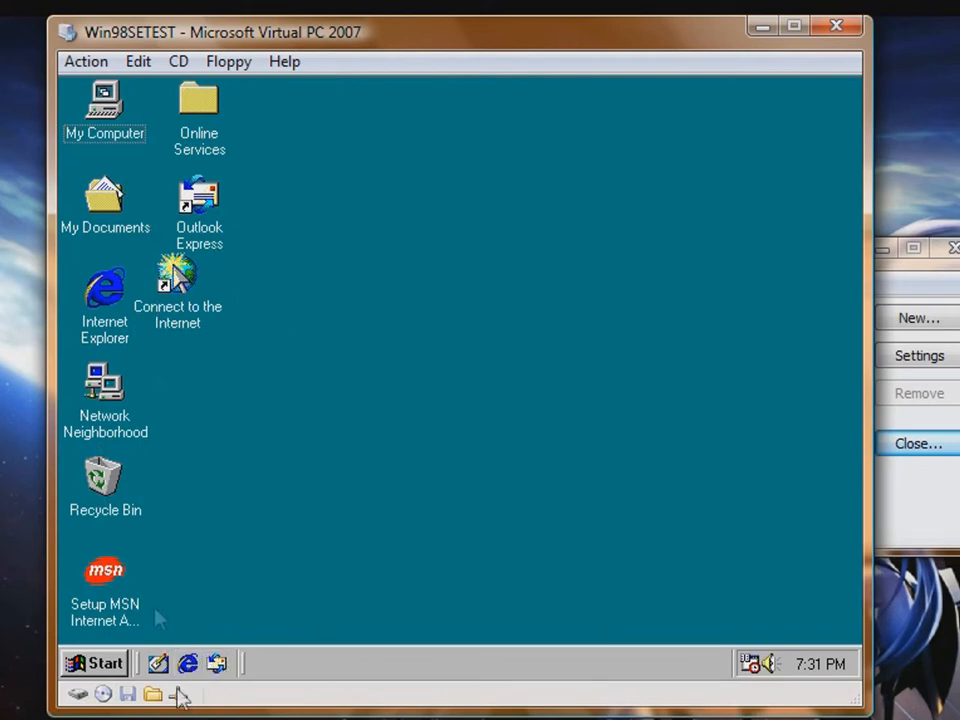
Start Mission Nutrition from Programs > Kellogg's and reach its main menu.
{"action": "left_click", "coordinate": [94, 664]}
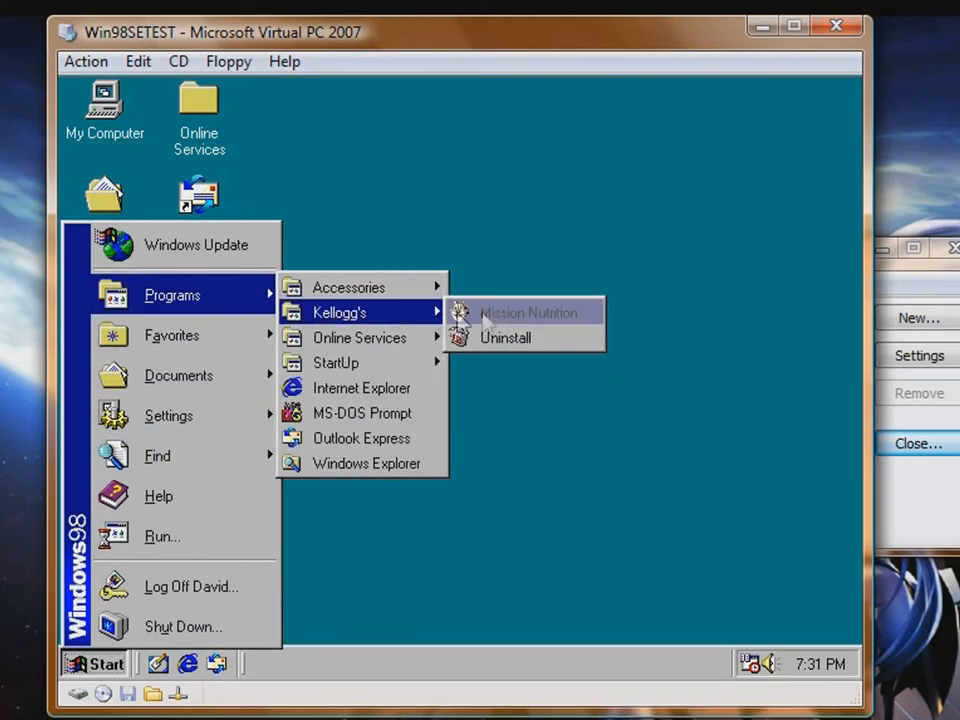
{"action": "left_click", "coordinate": [526, 312]}
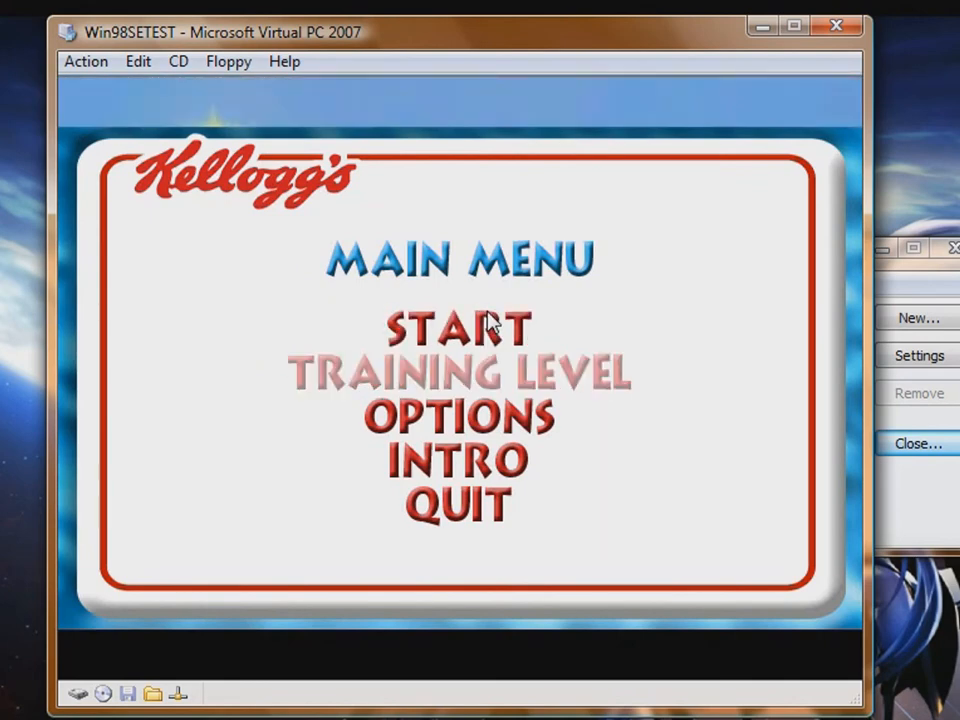
{"action": "left_click", "coordinate": [454, 414]}
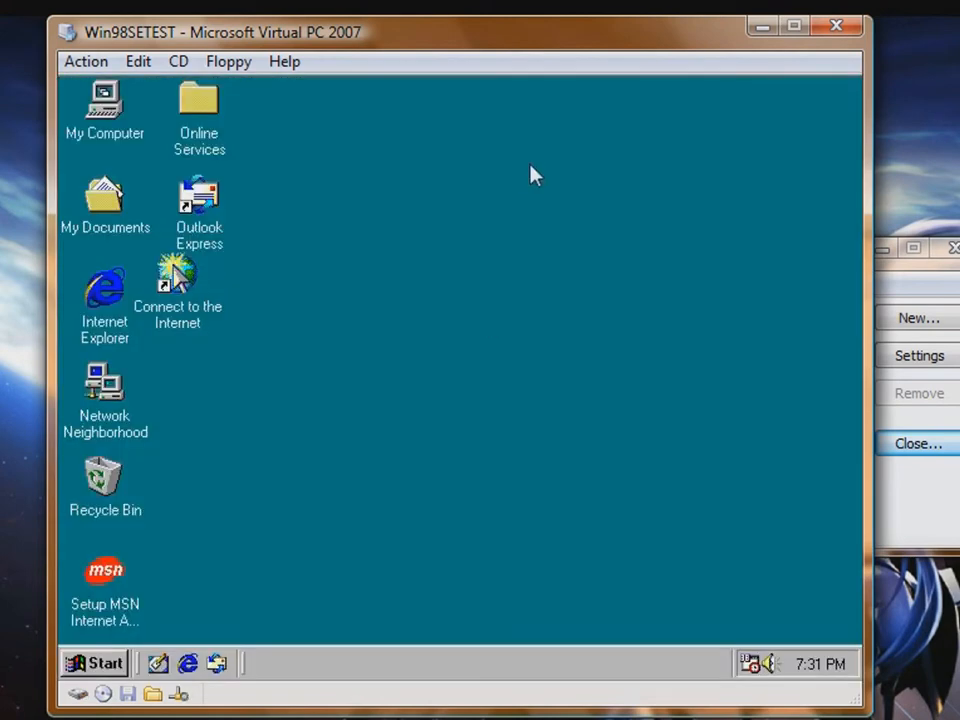
{"action": "mouse_move", "coordinate": [440, 716]}
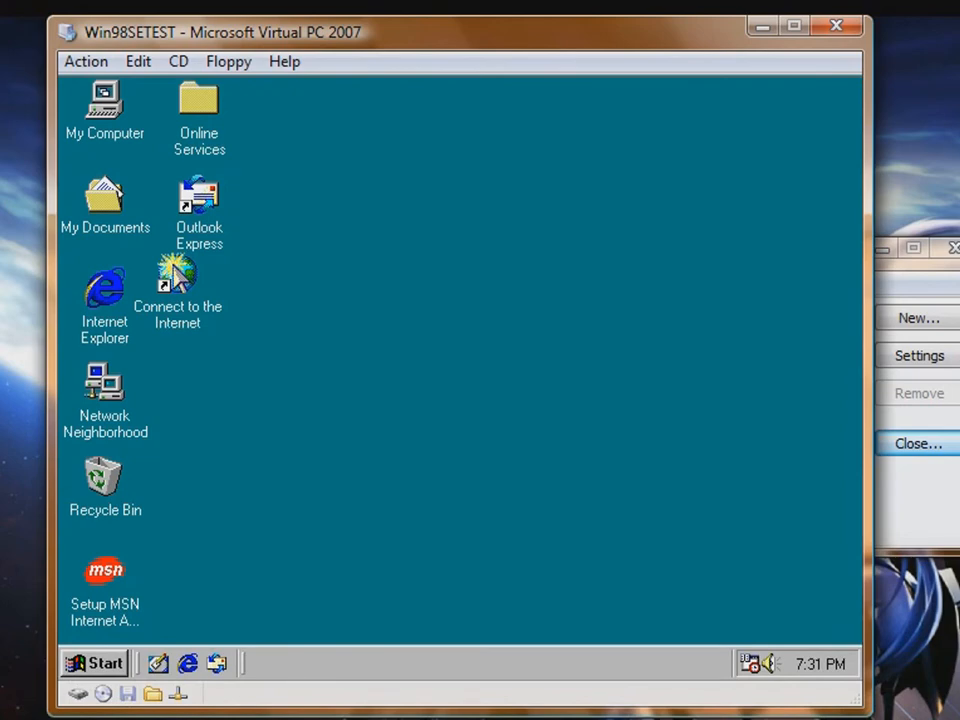
Check the Action and Edit menus, then bring up the guest Start menu for shutdown.
{"action": "left_click", "coordinate": [100, 110]}
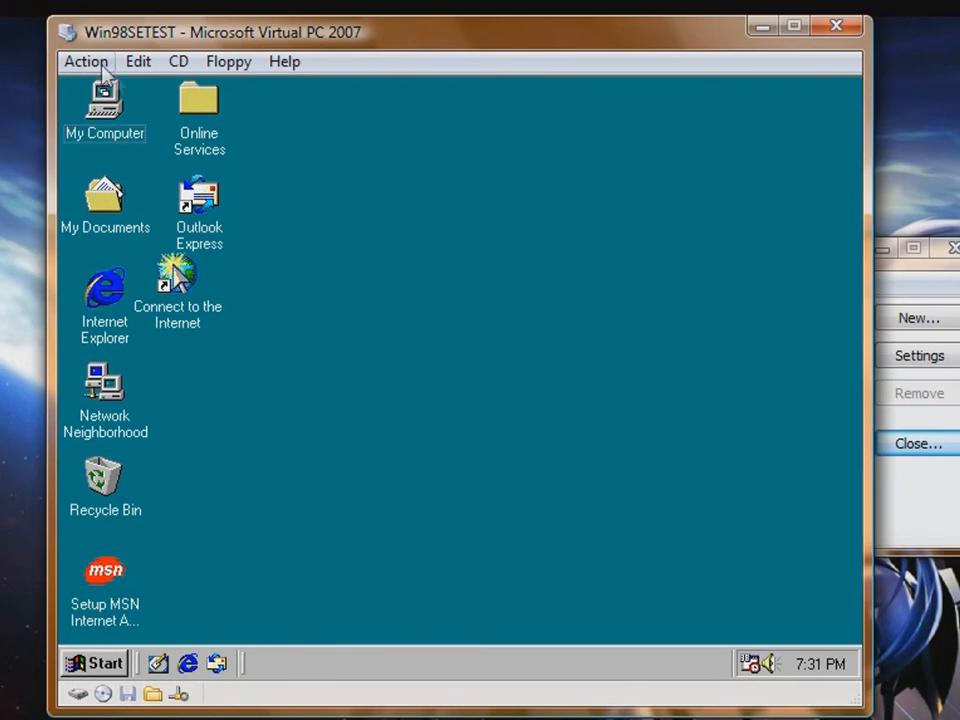
{"action": "left_click", "coordinate": [84, 60]}
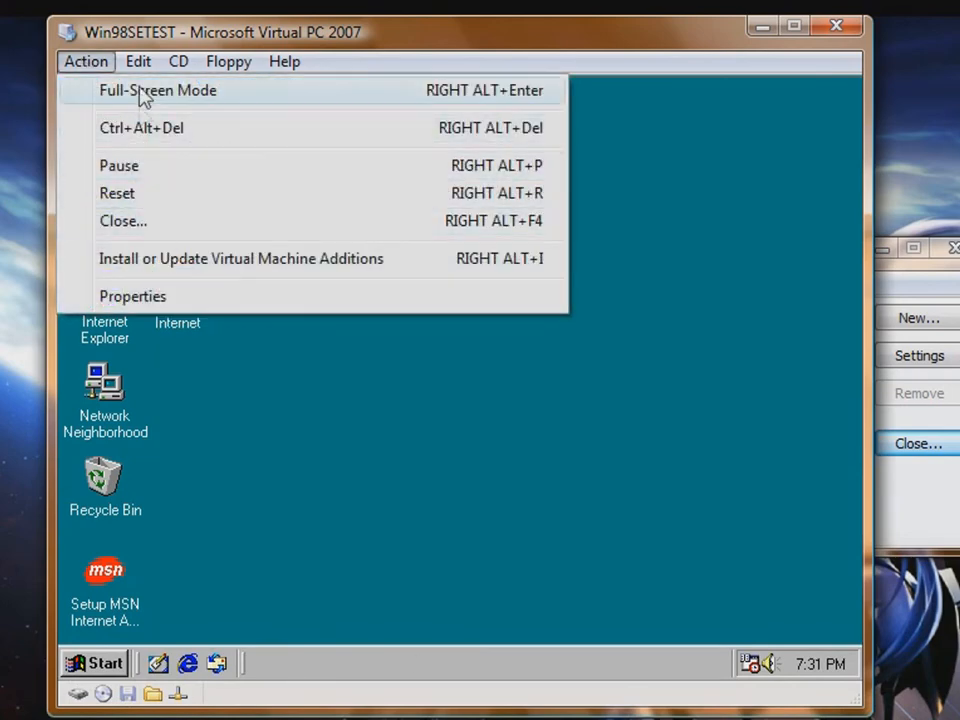
{"action": "left_click", "coordinate": [138, 60]}
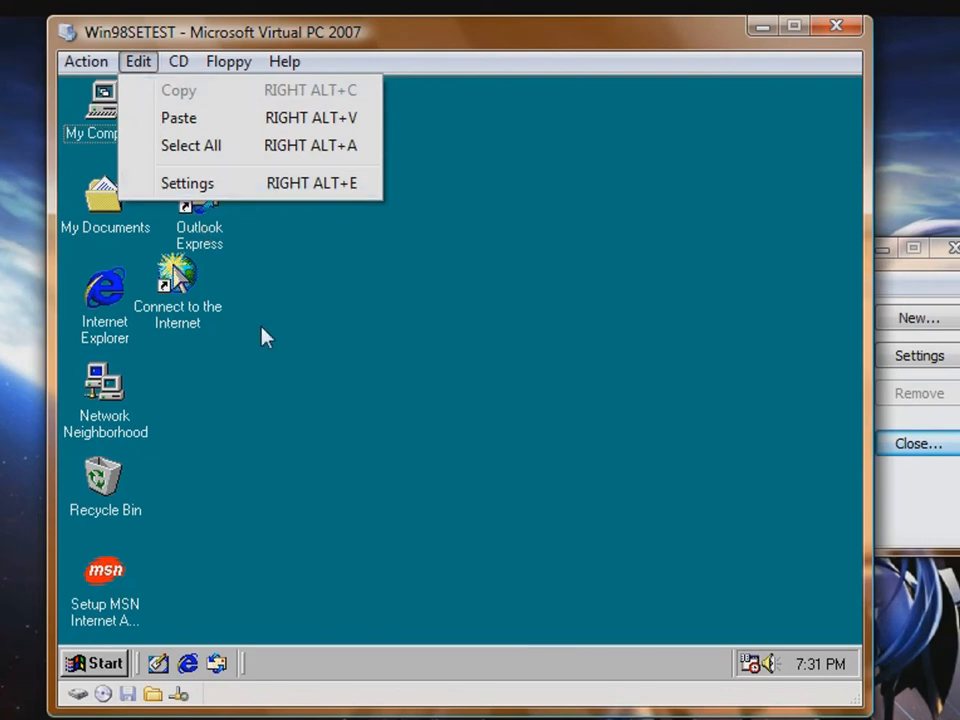
{"action": "left_click", "coordinate": [96, 664]}
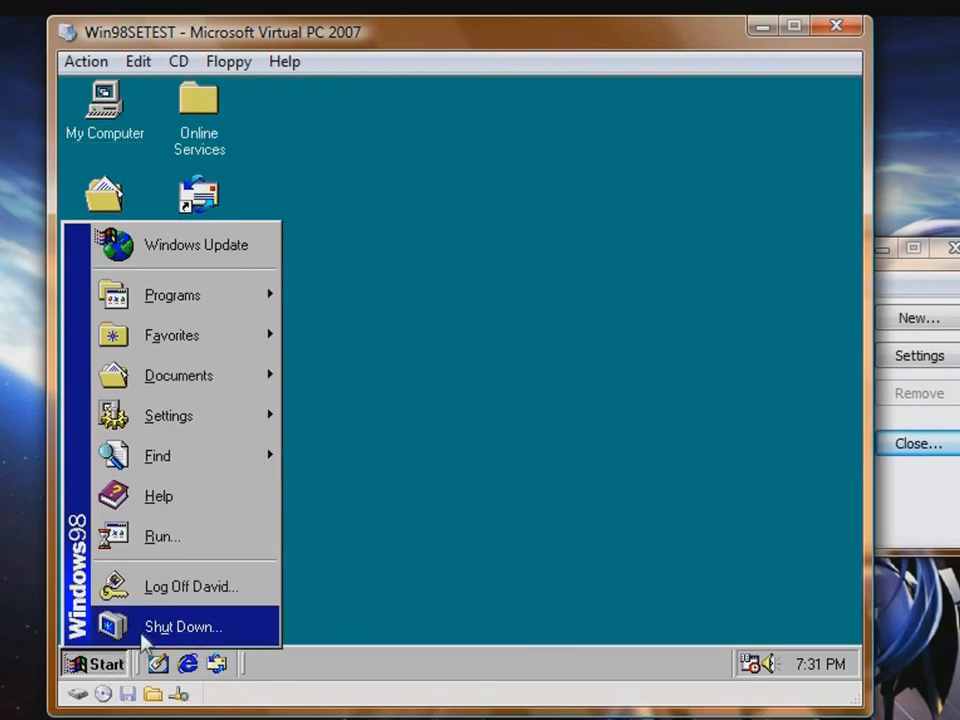
Shut down Windows 98 so the virtual machine window closes.
{"action": "left_click", "coordinate": [184, 626]}
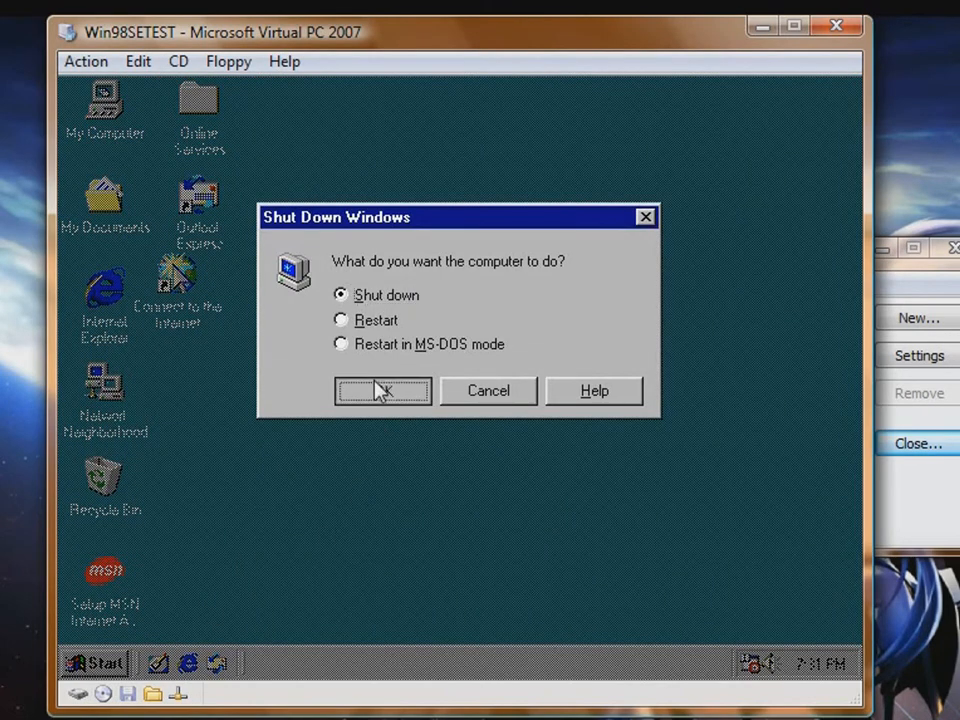
{"action": "left_click", "coordinate": [384, 390]}
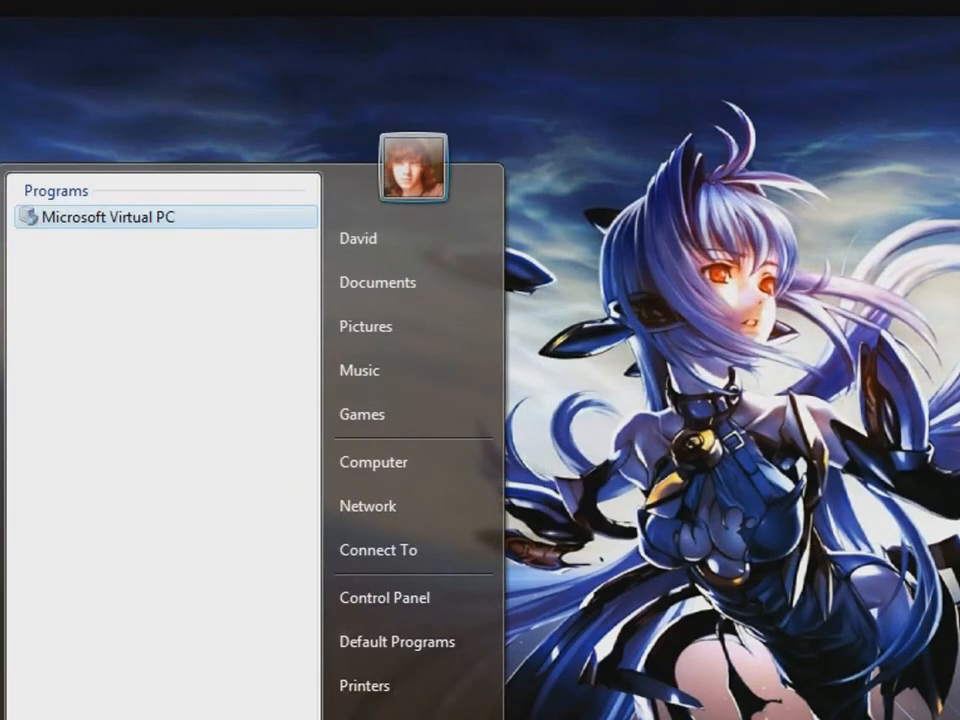
Start the Win98SETEST machine from the Virtual PC console and dismiss the network logon prompt.
{"action": "left_click", "coordinate": [112, 216]}
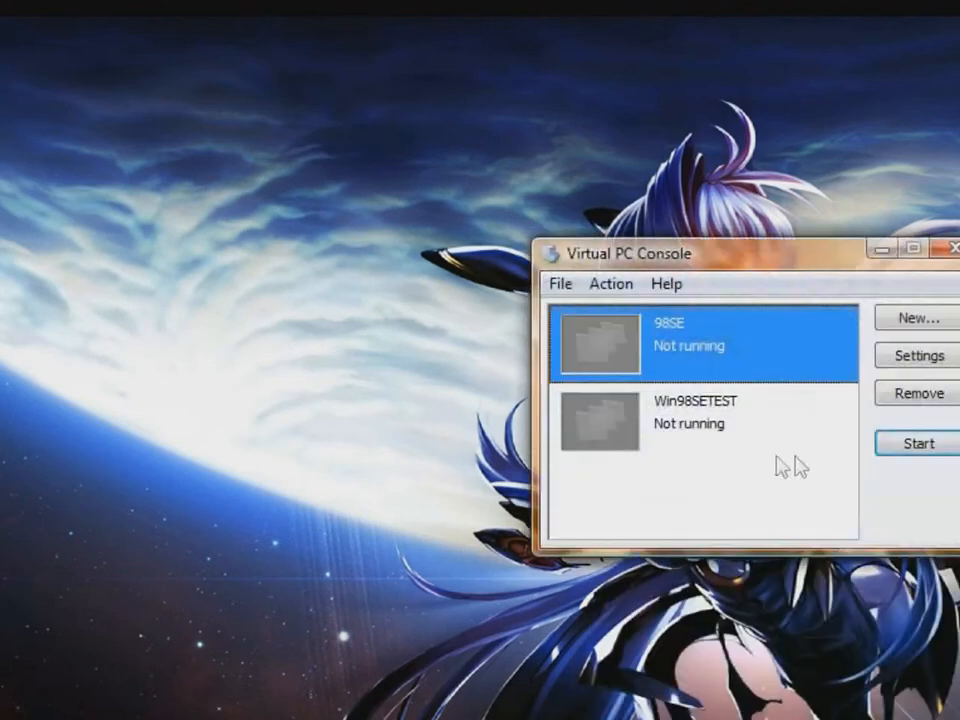
{"action": "left_click", "coordinate": [920, 444]}
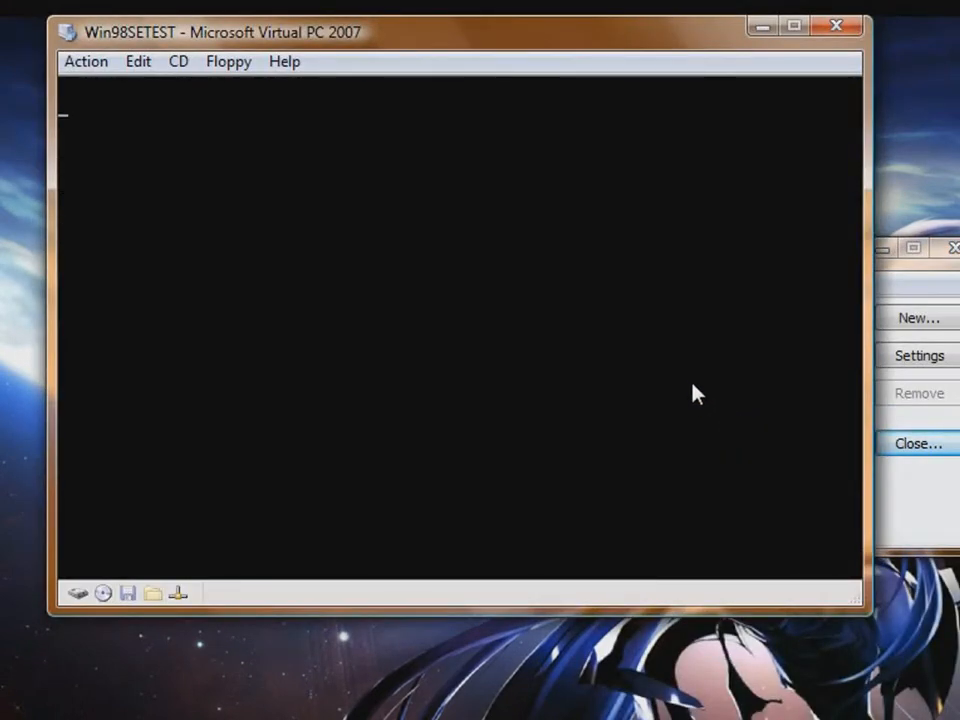
{"action": "mouse_move", "coordinate": [422, 200]}
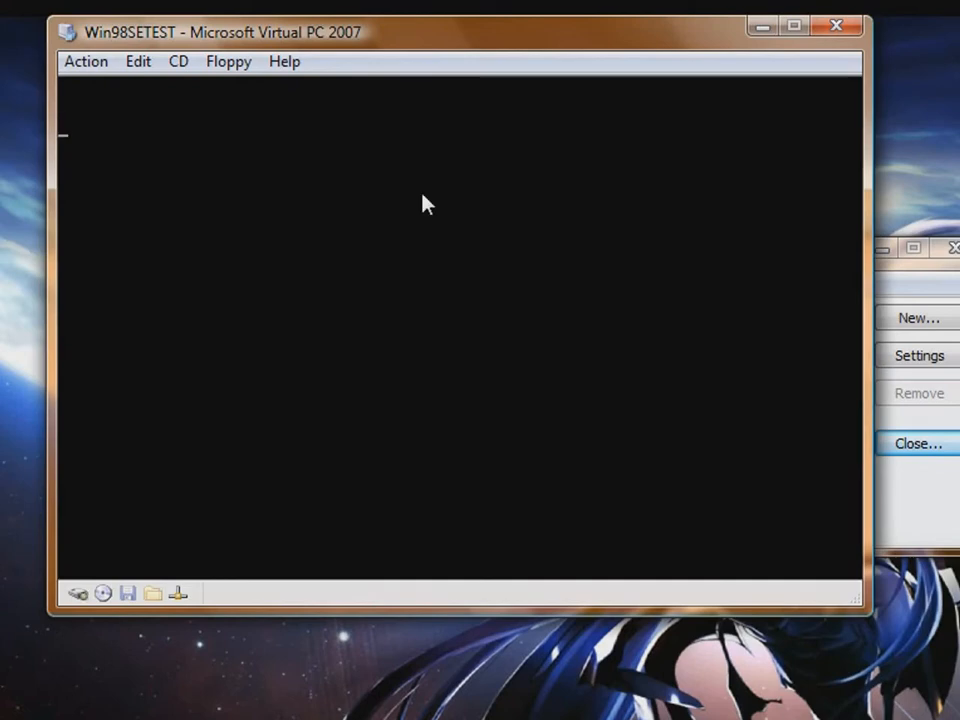
{"action": "left_click", "coordinate": [178, 60]}
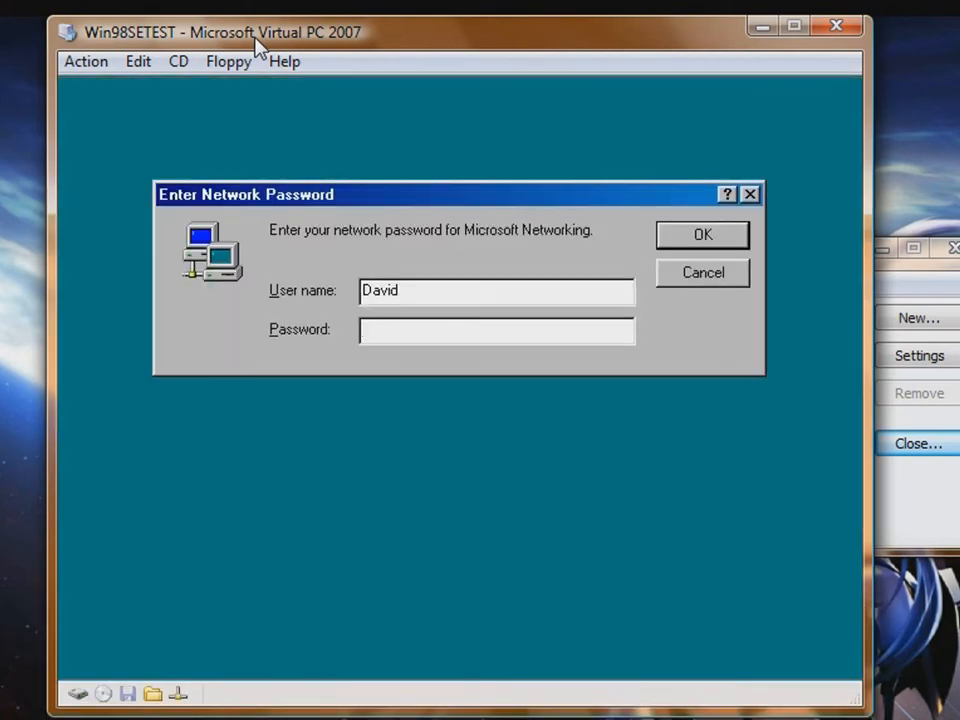
{"action": "left_click", "coordinate": [702, 234]}
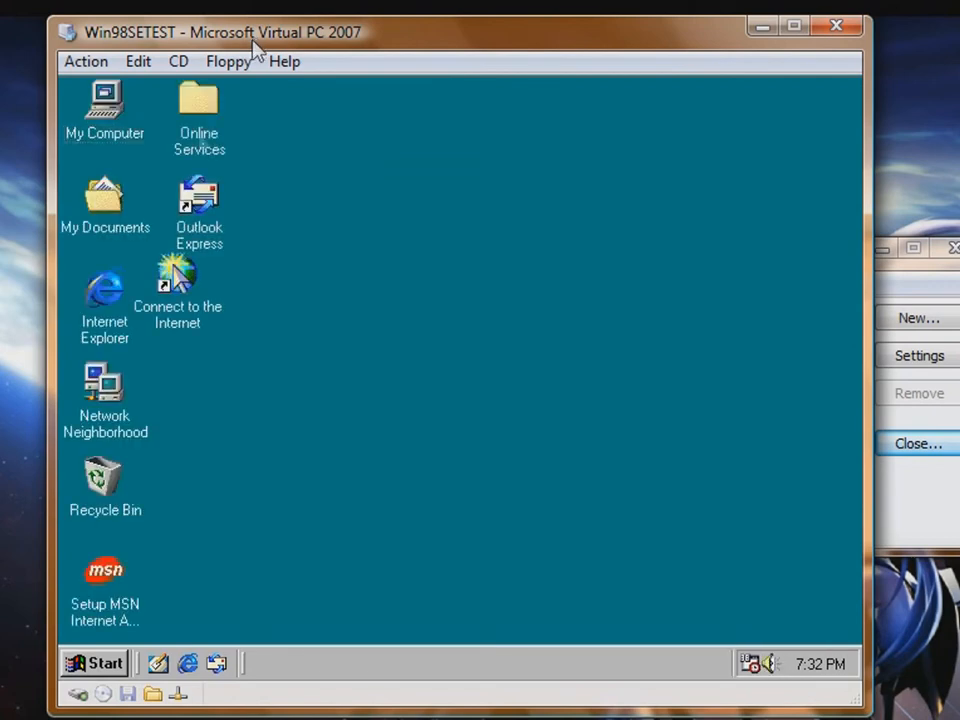
{"action": "mouse_move", "coordinate": [114, 292]}
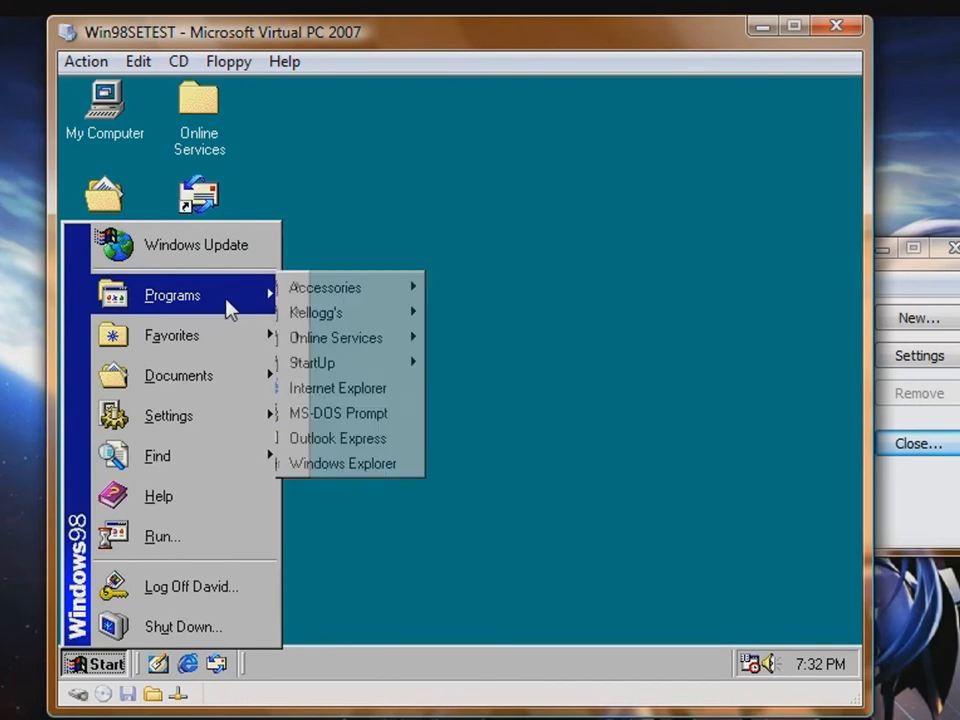
Launch Mission Nutrition from Programs > Kellogg's and accept the Caution dialog.
{"action": "left_click", "coordinate": [482, 324]}
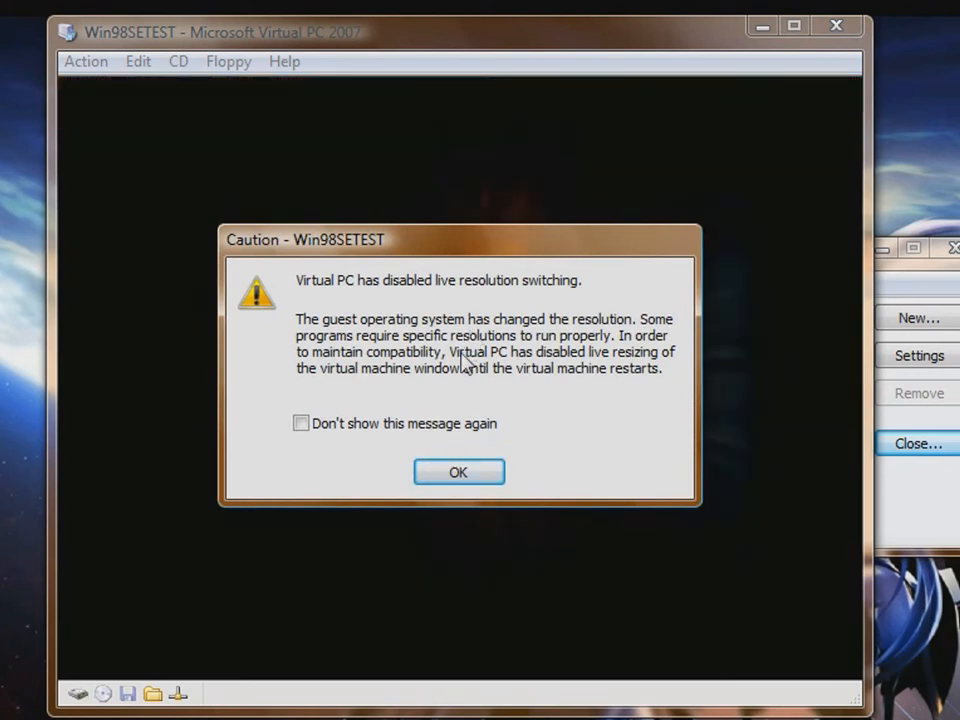
{"action": "left_click", "coordinate": [458, 472]}
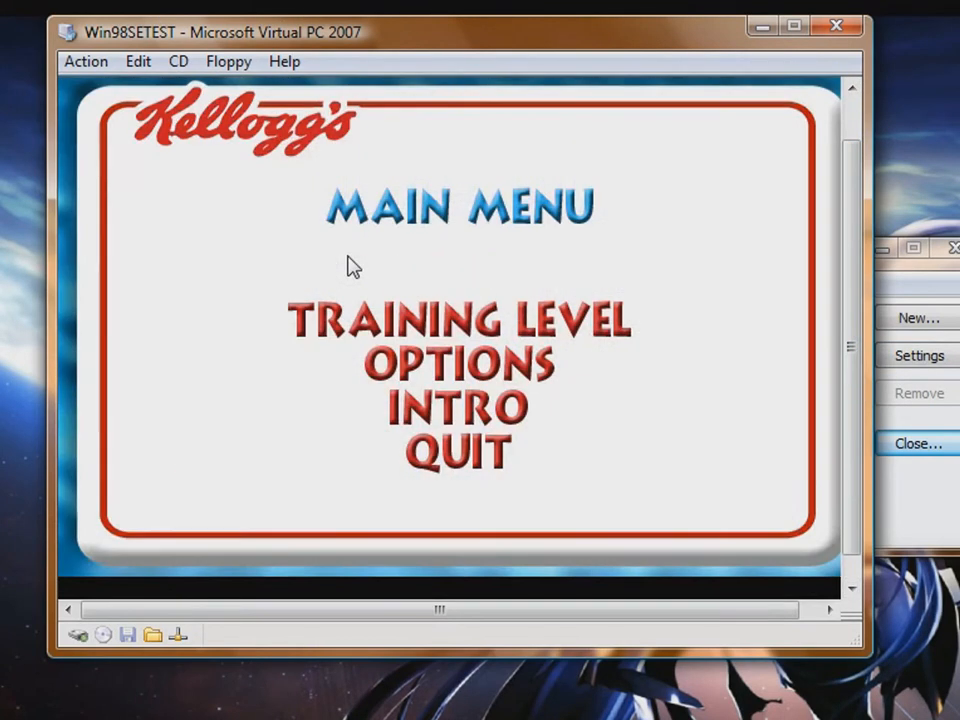
Enter the training level, pause it, step through the pause menu and return to the main menu.
{"action": "left_click", "coordinate": [460, 320]}
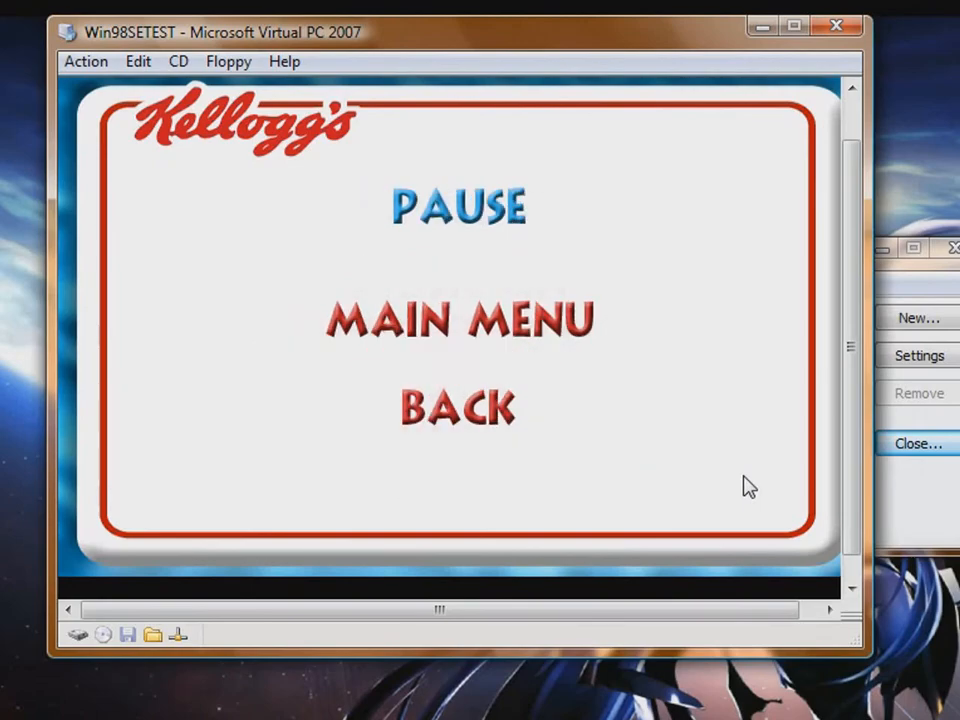
{"action": "left_click", "coordinate": [456, 408]}
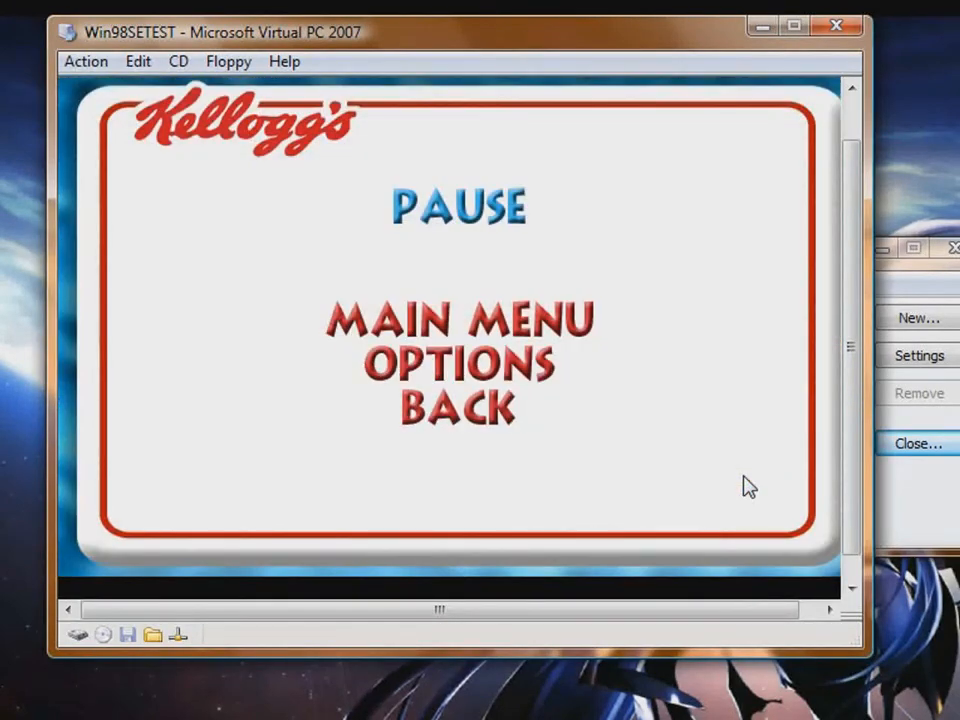
{"action": "left_click", "coordinate": [456, 364]}
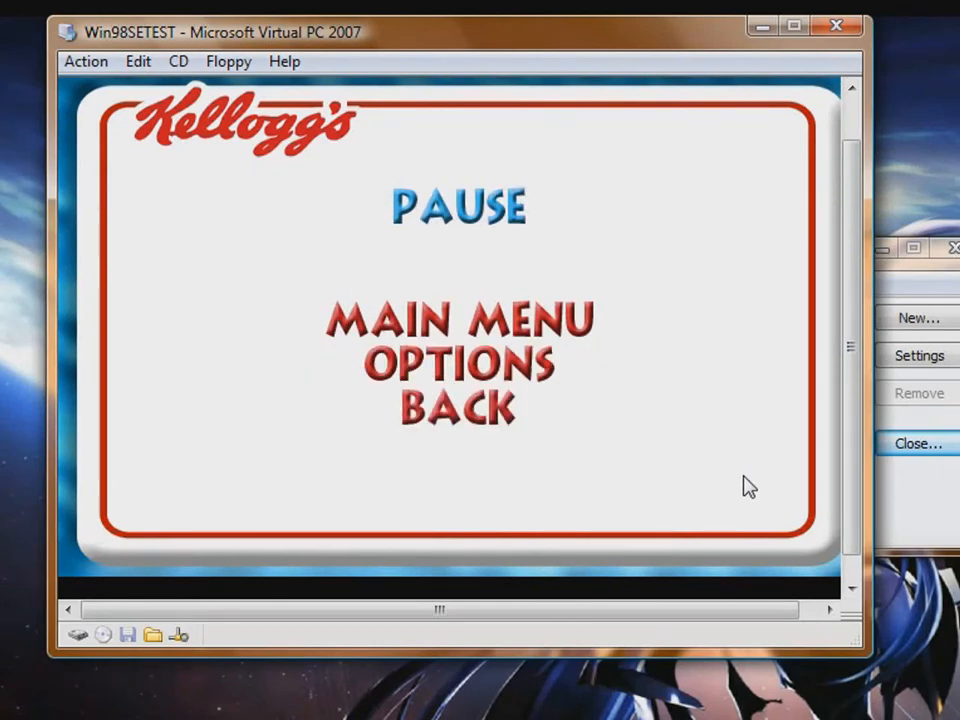
{"action": "left_click", "coordinate": [456, 318]}
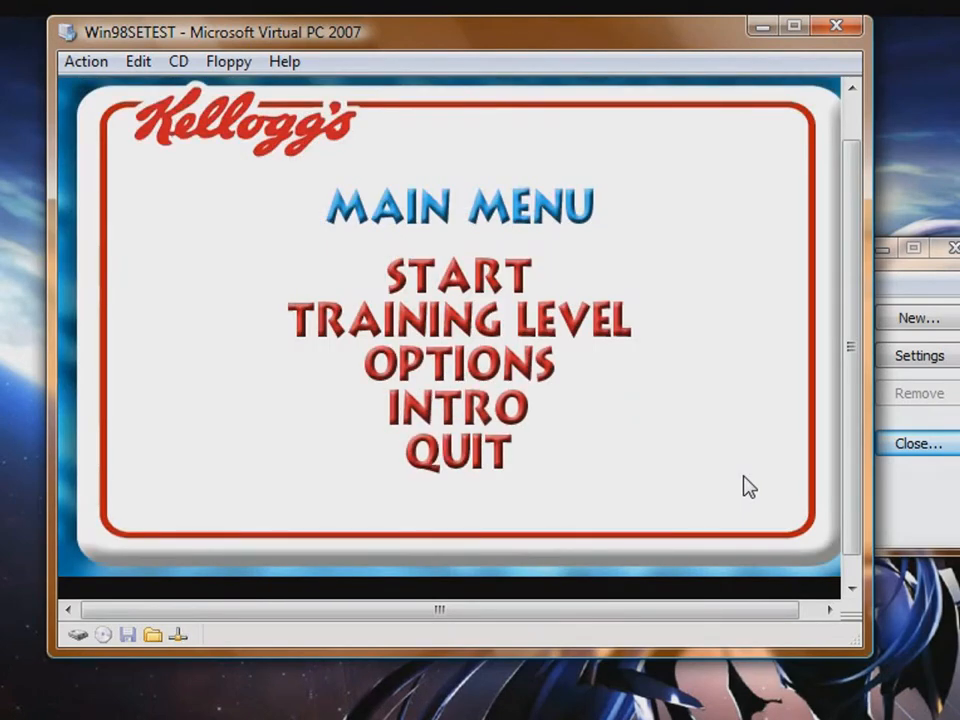
Quit Mission Nutrition to the desktop and open drive C from My Computer.
{"action": "left_click", "coordinate": [456, 452]}
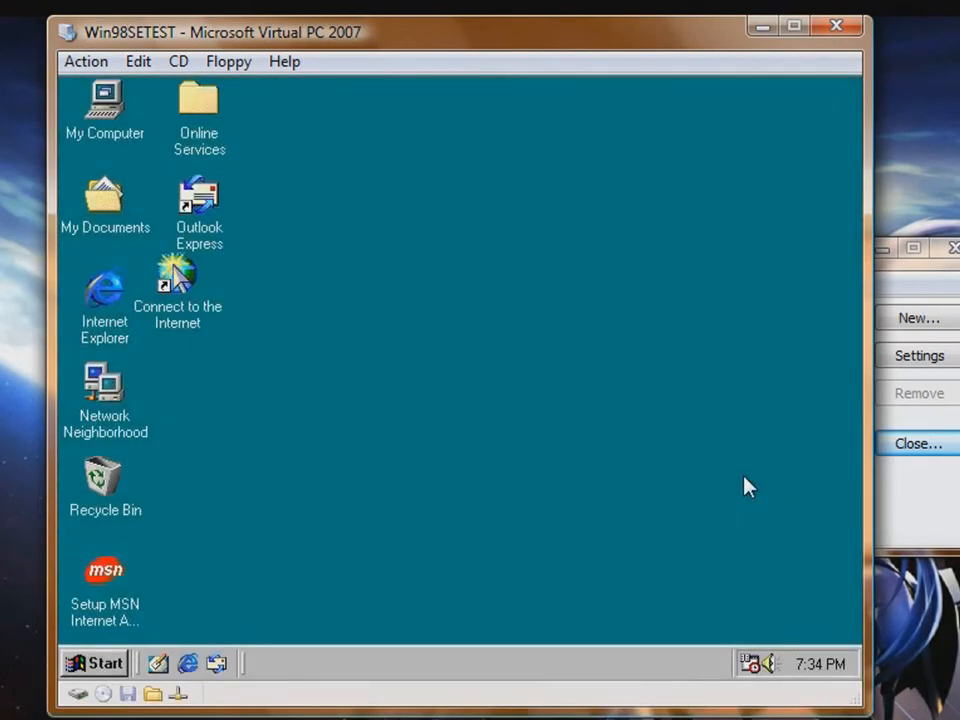
{"action": "left_click", "coordinate": [96, 662]}
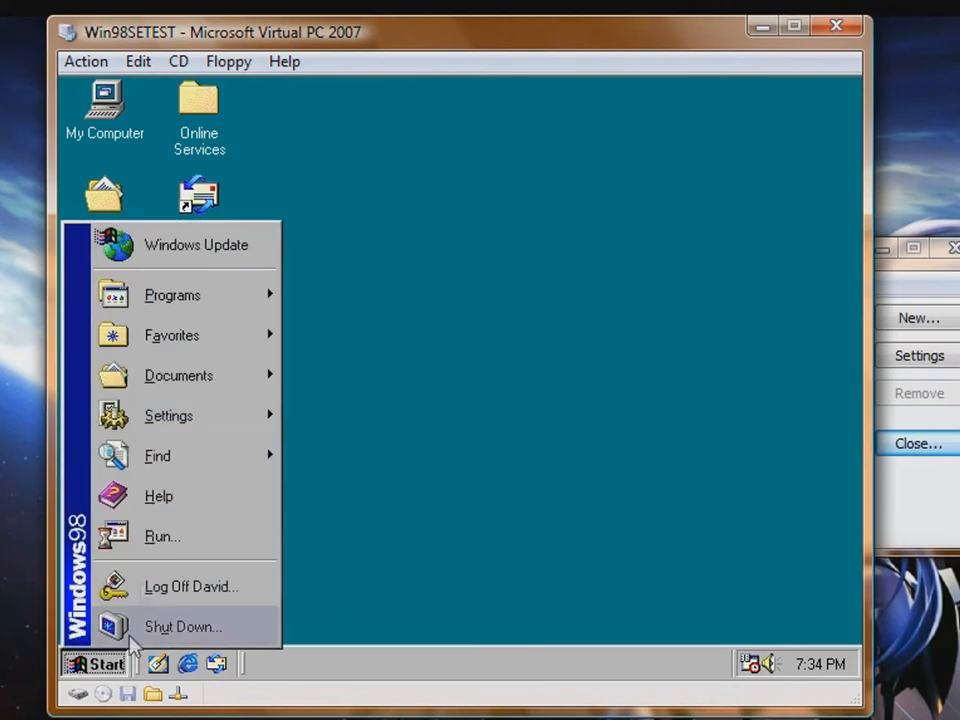
{"action": "left_click", "coordinate": [104, 104]}
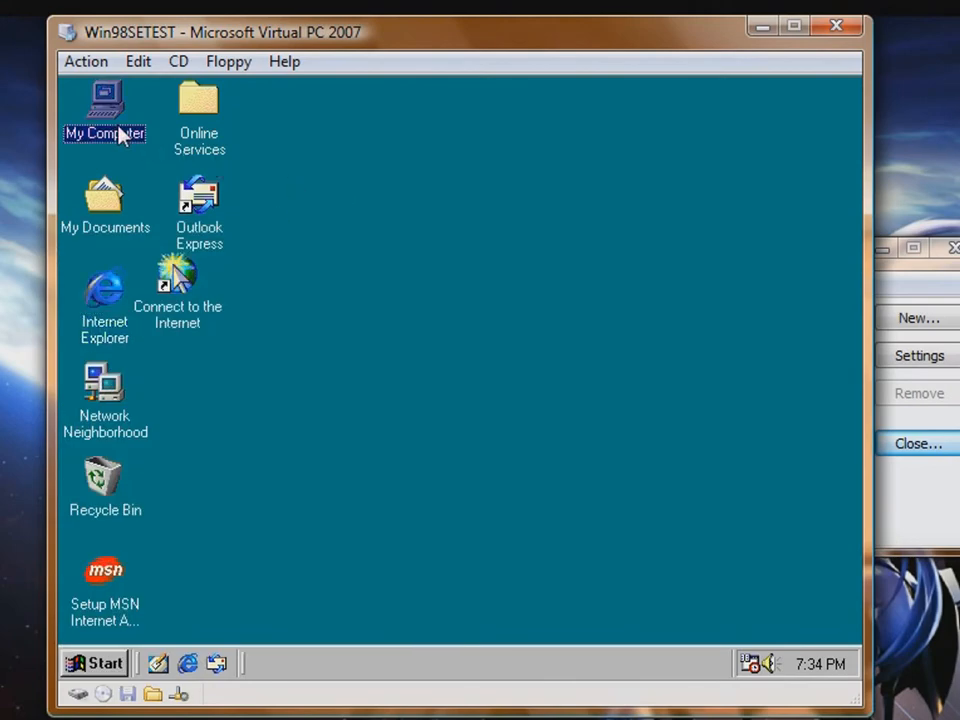
{"action": "double_click", "coordinate": [104, 104]}
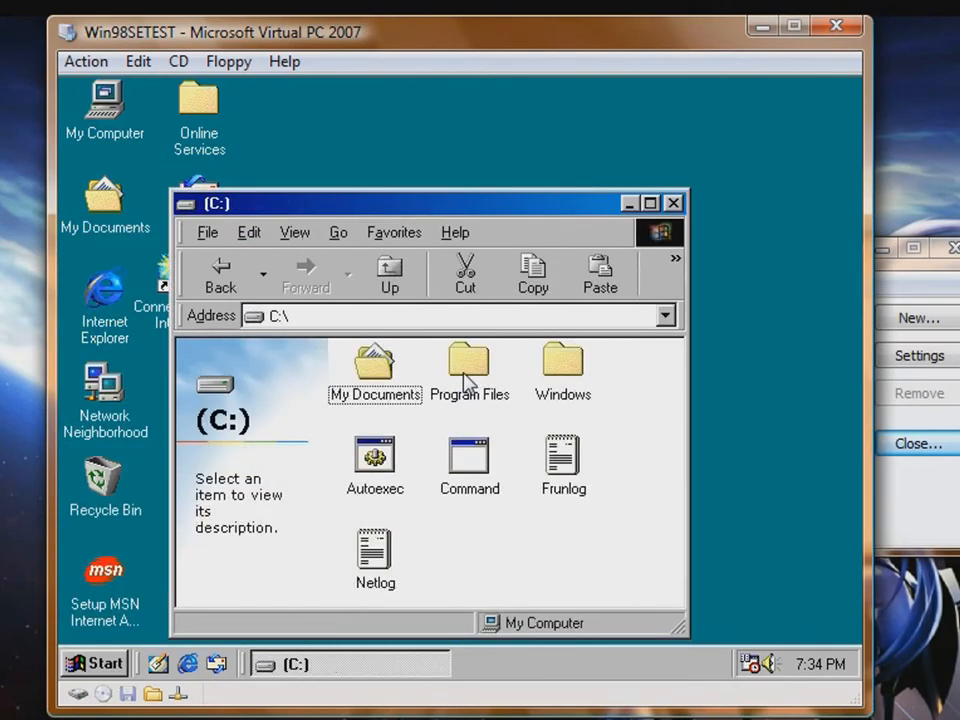
Browse into Program Files > Kellogg's and select its graphics folder.
{"action": "double_click", "coordinate": [374, 364]}
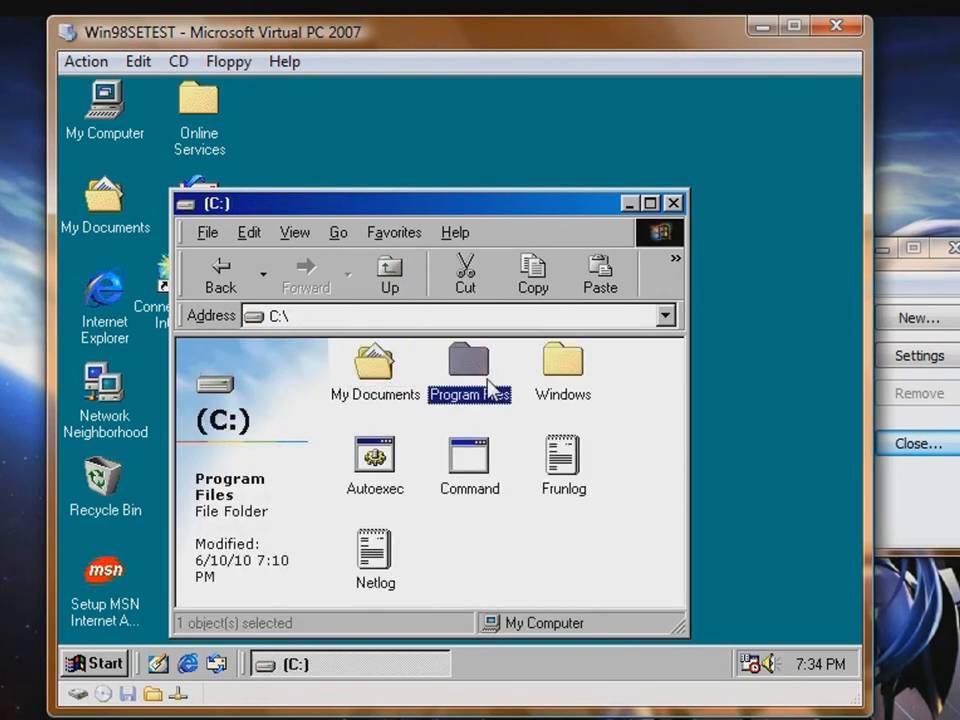
{"action": "double_click", "coordinate": [468, 360]}
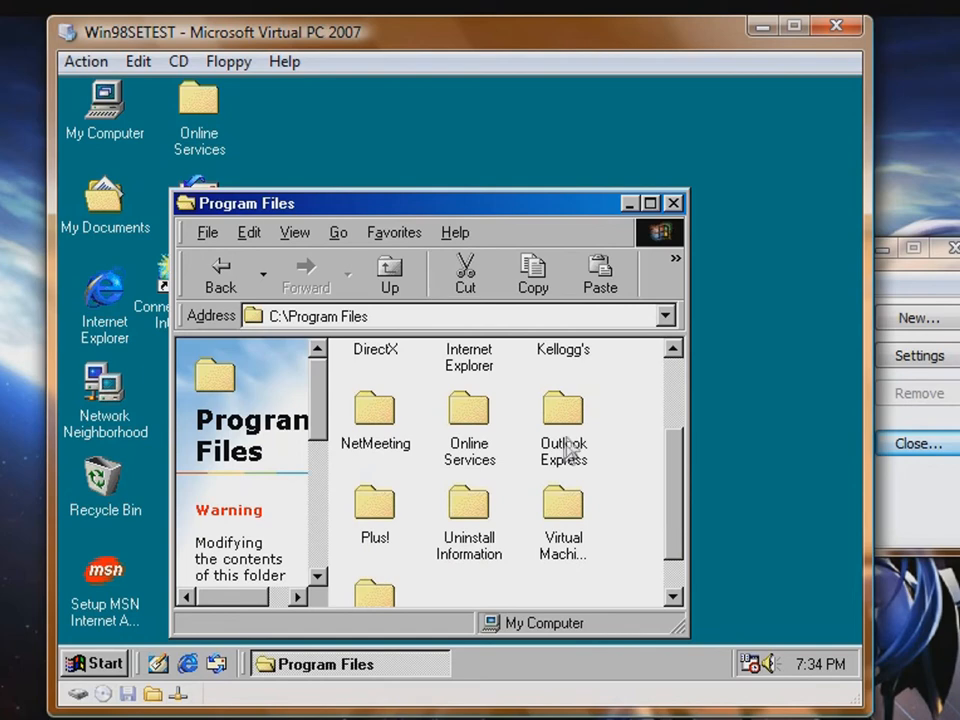
{"action": "double_click", "coordinate": [562, 412]}
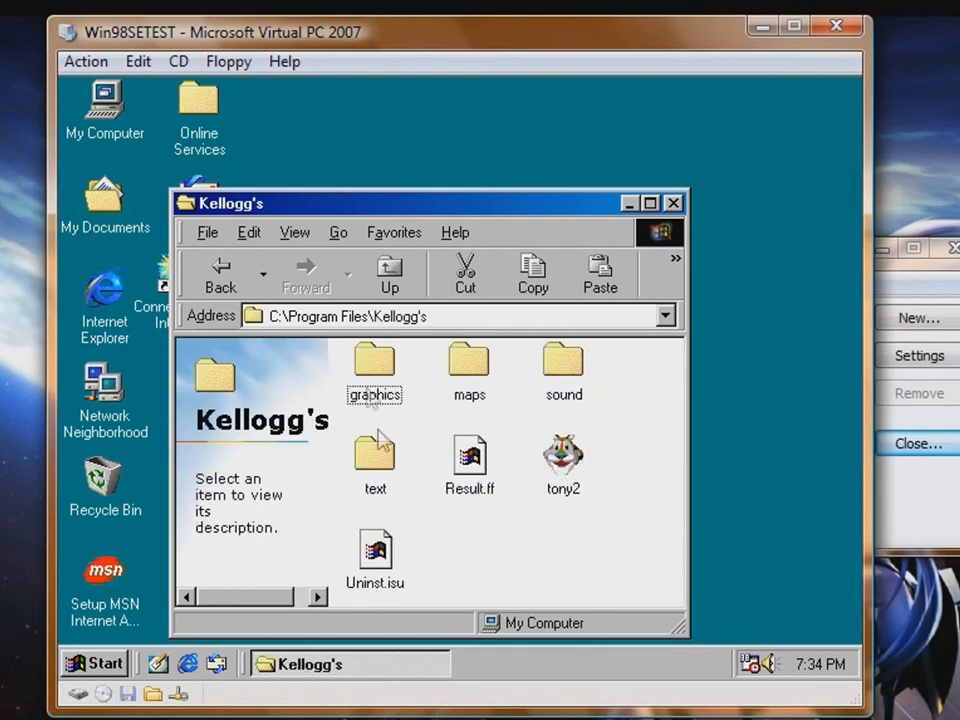
{"action": "mouse_move", "coordinate": [376, 452]}
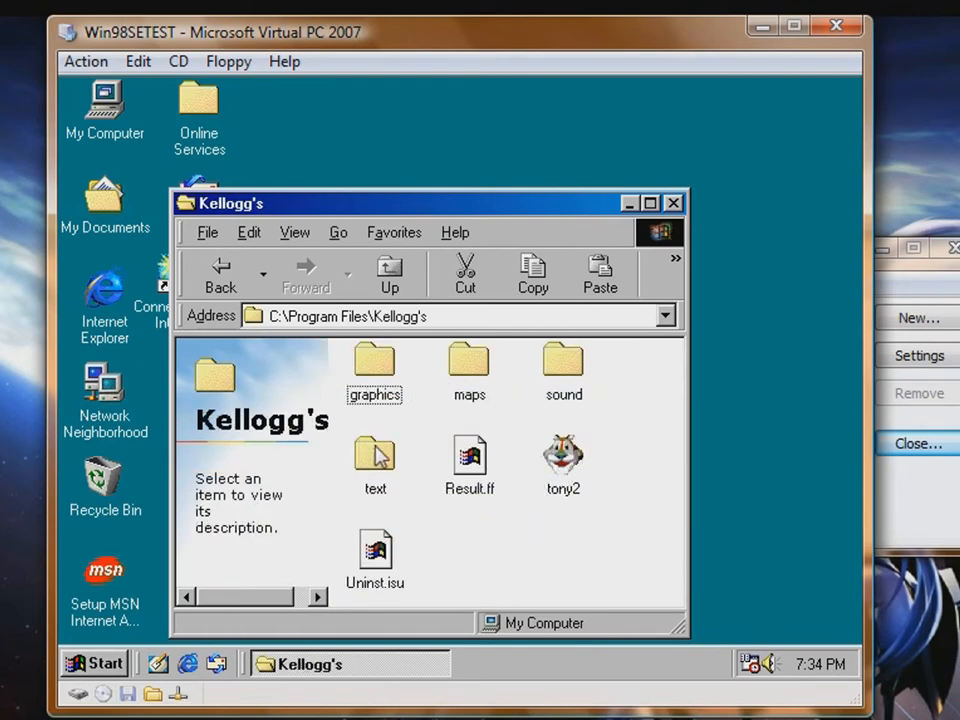
{"action": "left_click", "coordinate": [374, 364]}
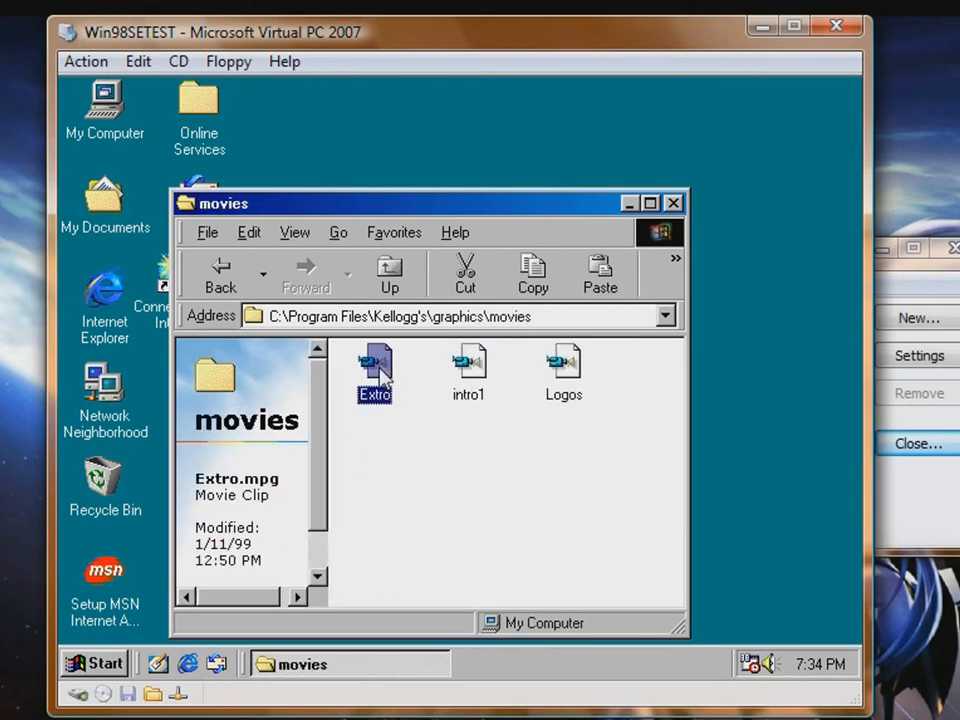
Play the Extro, intro1 and Logos clips from graphics\movies, closing Media Player after each.
{"action": "double_click", "coordinate": [376, 364]}
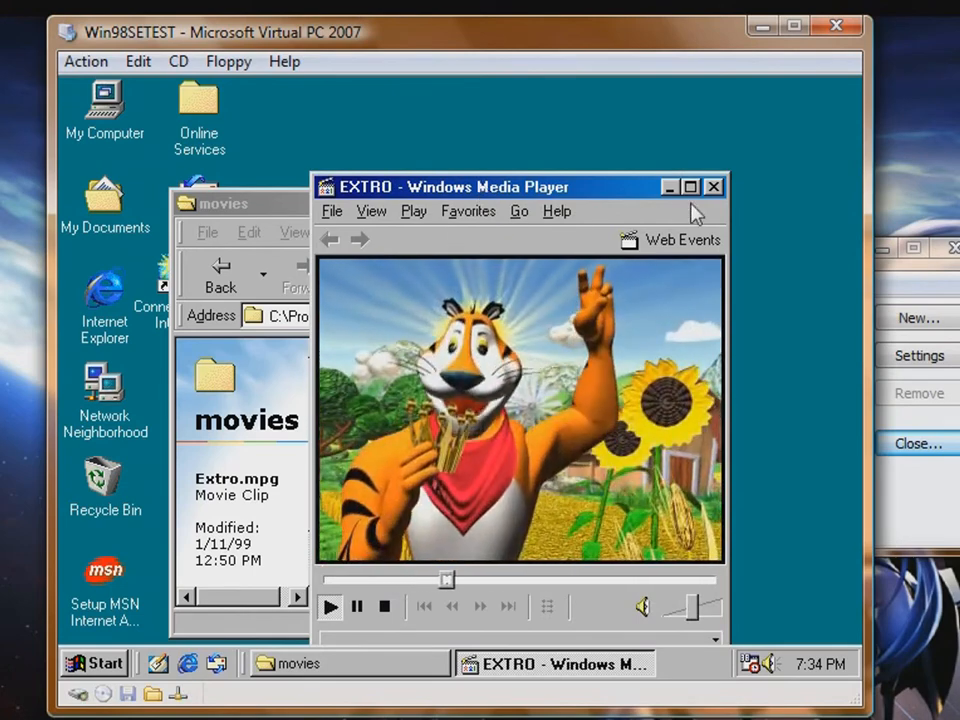
{"action": "left_click", "coordinate": [712, 188]}
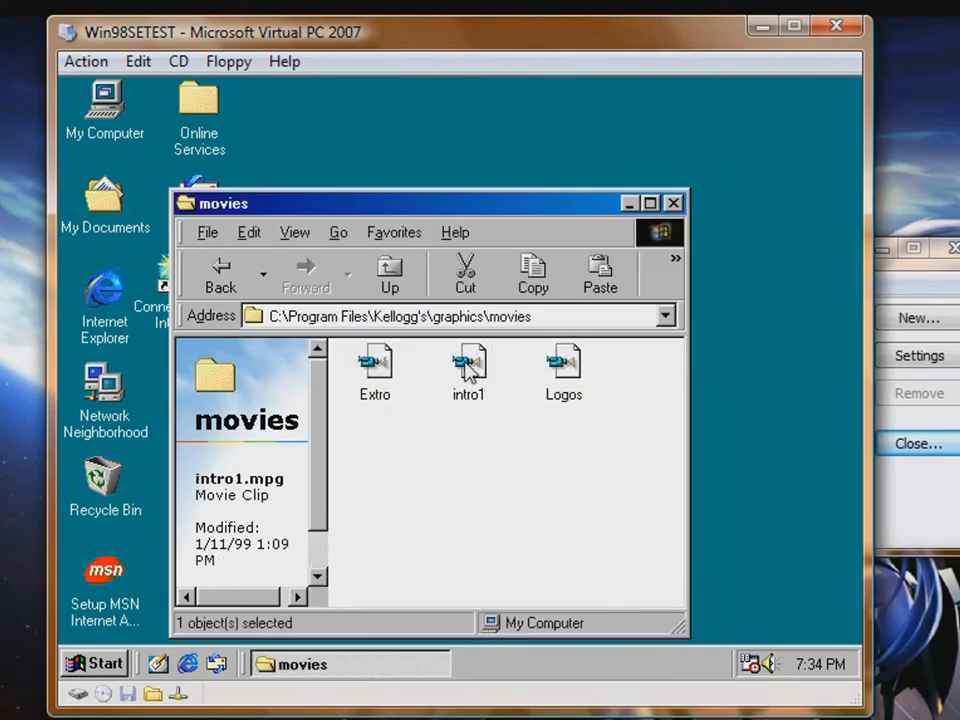
{"action": "double_click", "coordinate": [468, 360]}
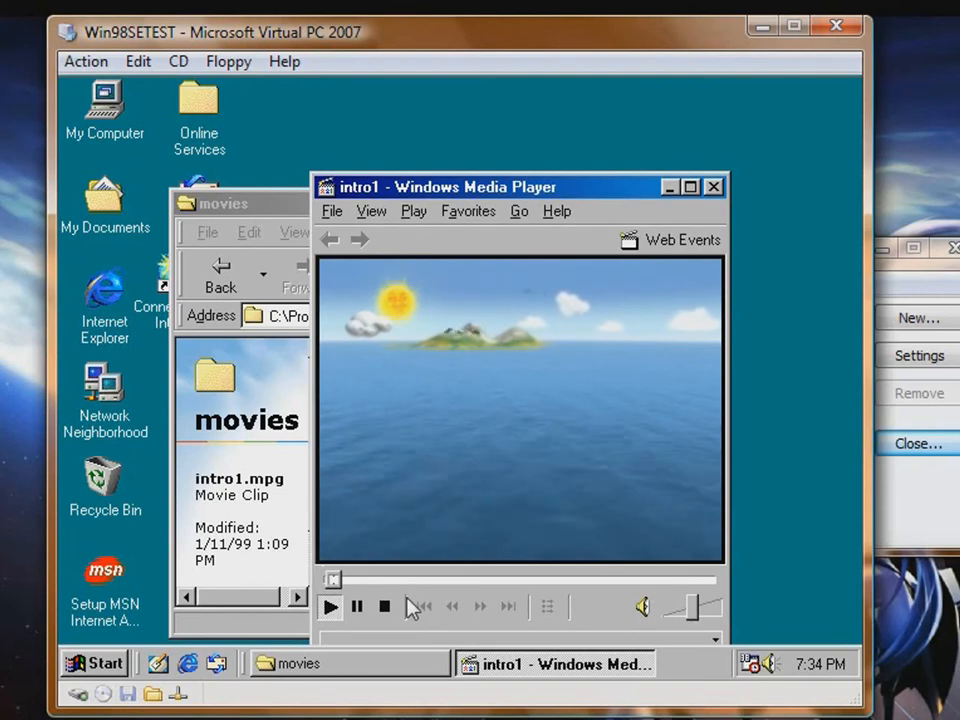
{"action": "left_click", "coordinate": [330, 606]}
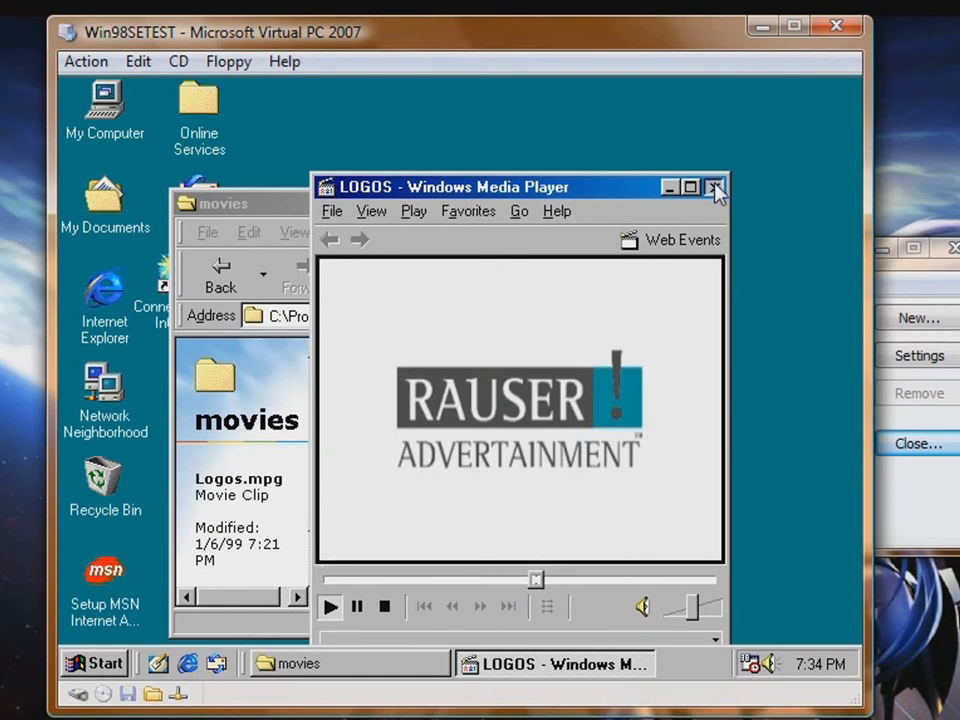
{"action": "left_click", "coordinate": [712, 188]}
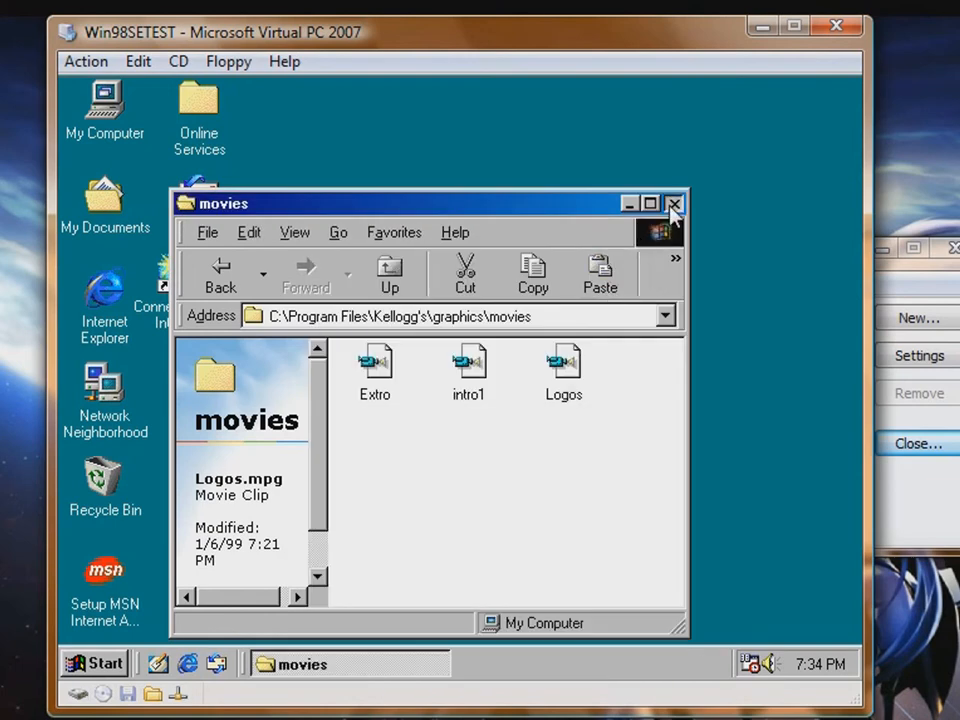
Navigate up from movies back to the Kellogg's folder.
{"action": "left_click", "coordinate": [388, 272]}
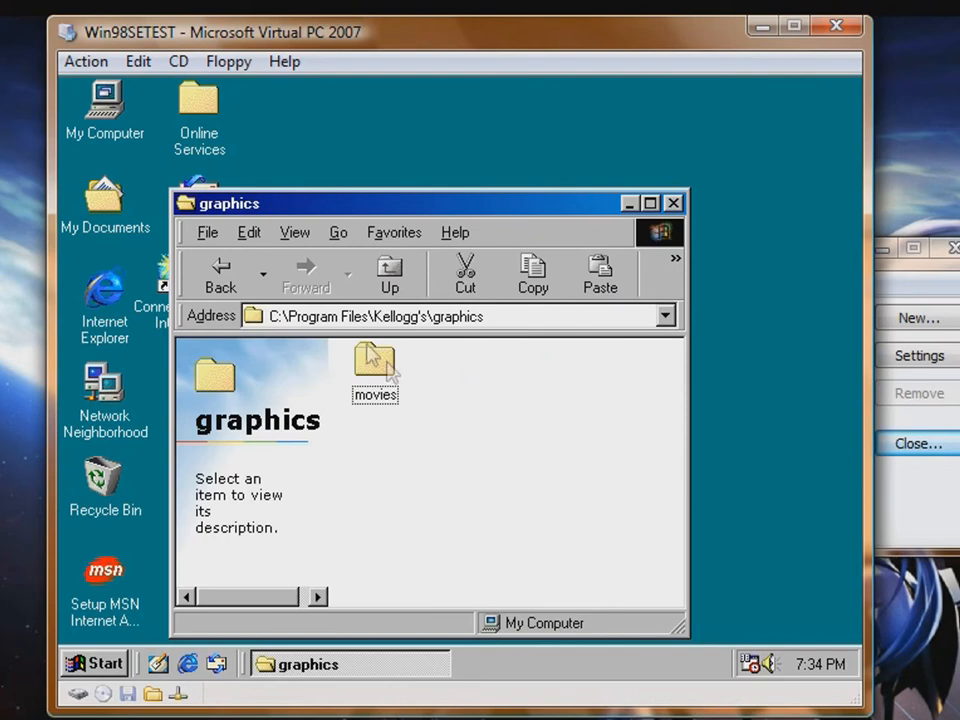
{"action": "left_click", "coordinate": [388, 272]}
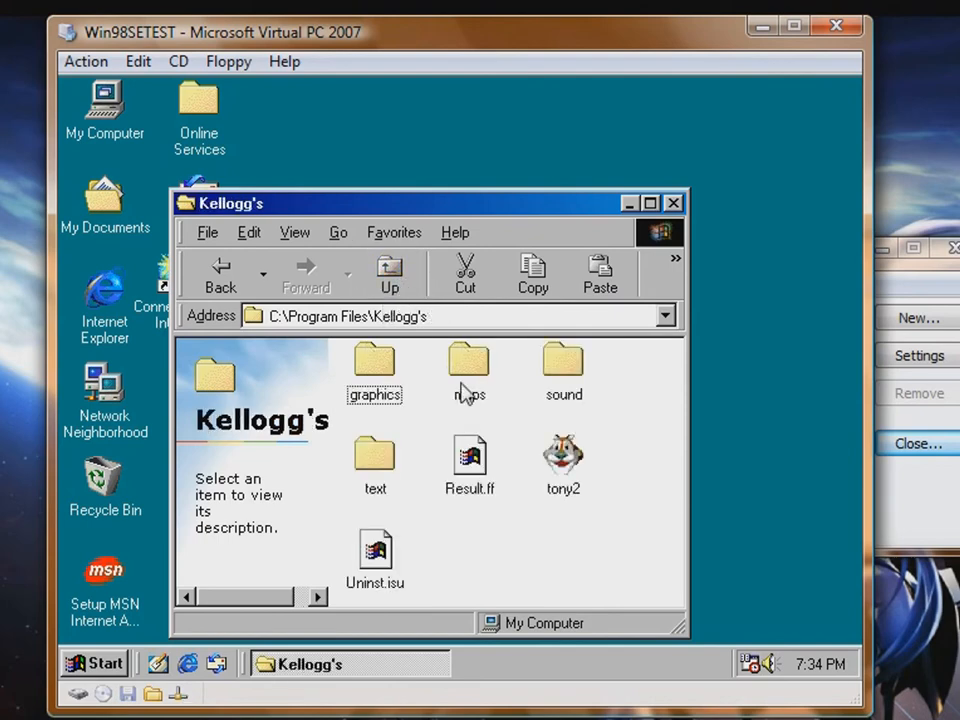
Open maps, launch Map1.klg as level MAP1 in the game, then pause and quit back out.
{"action": "double_click", "coordinate": [468, 364]}
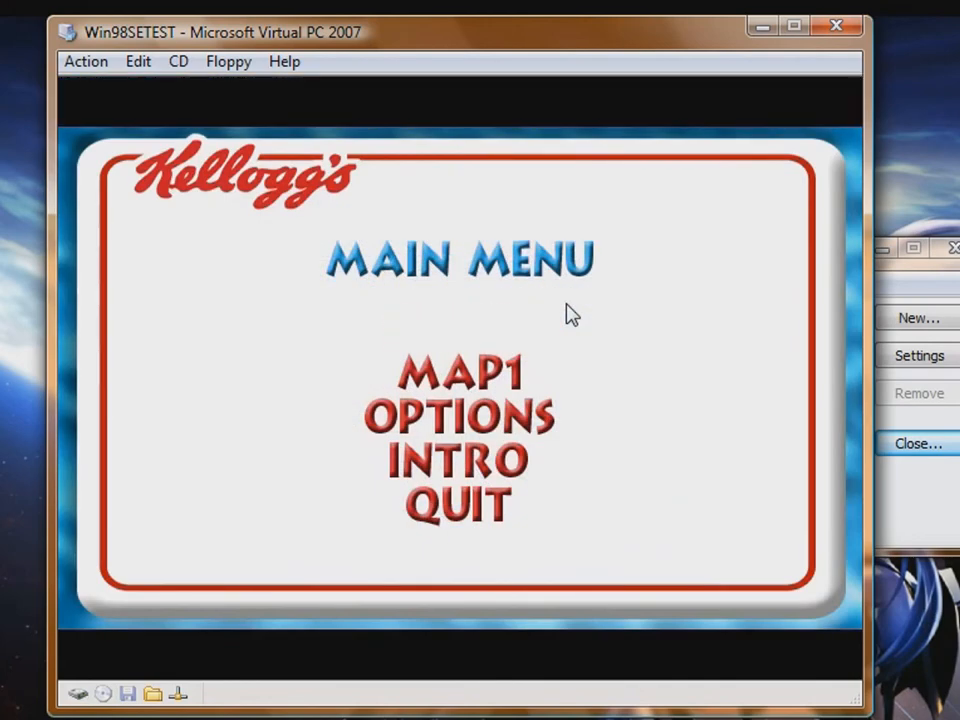
{"action": "left_click", "coordinate": [452, 370]}
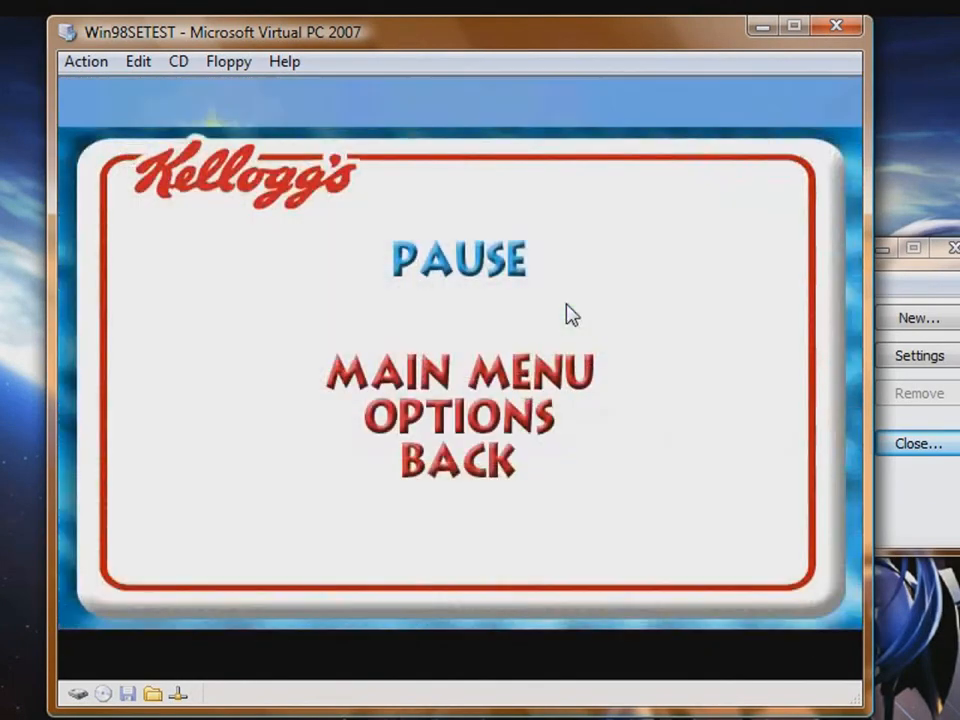
{"action": "left_click", "coordinate": [460, 374]}
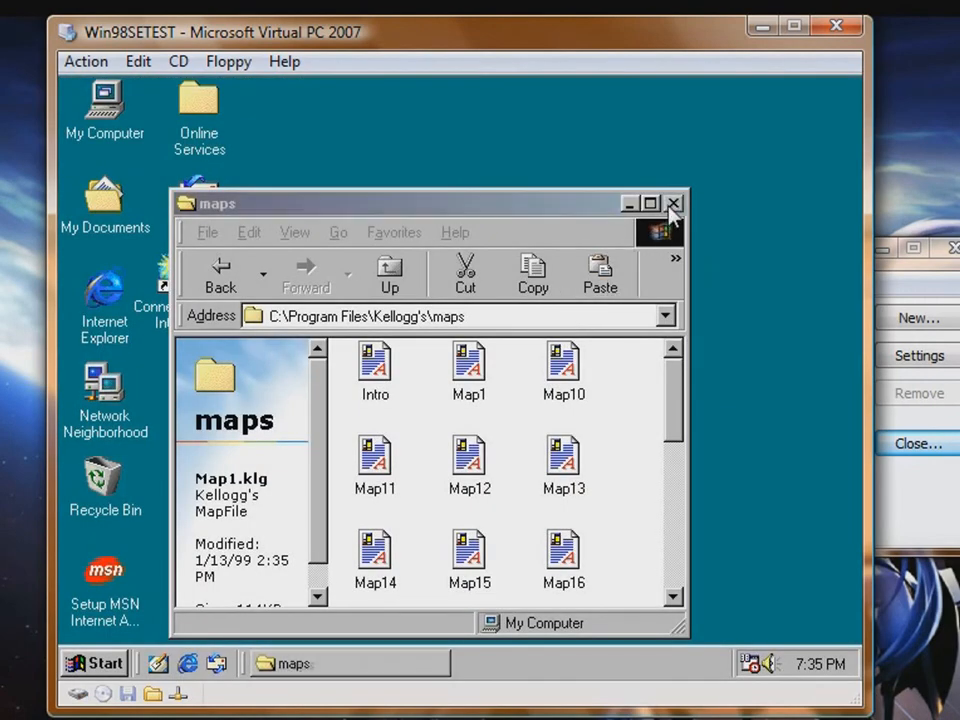
Close the maps window and open the Start menu at Shut Down.
{"action": "left_click", "coordinate": [674, 202]}
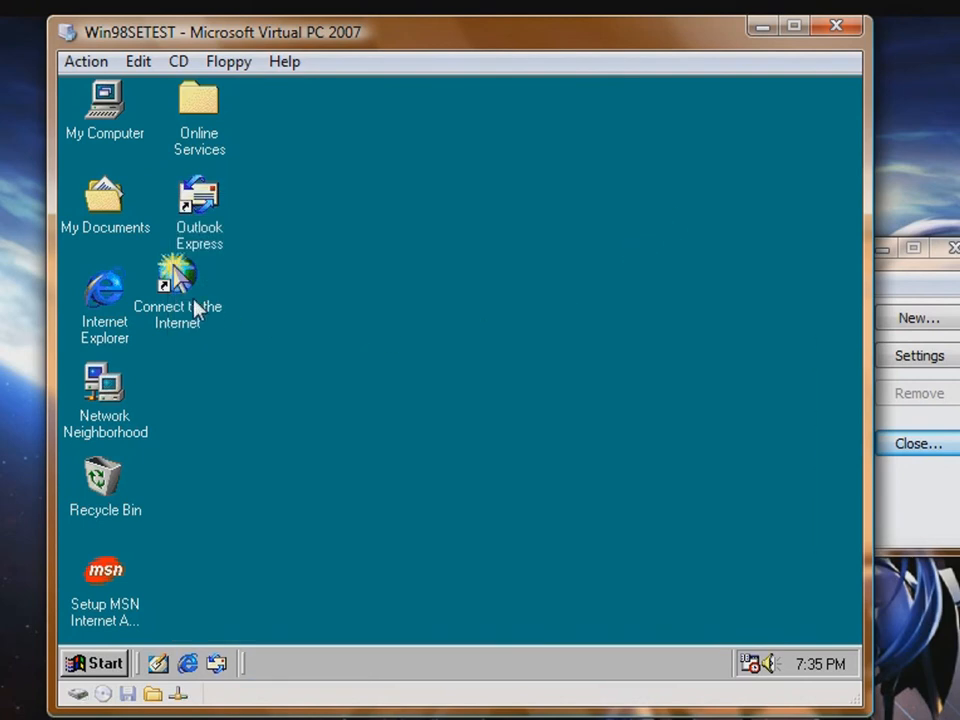
{"action": "left_click", "coordinate": [96, 664]}
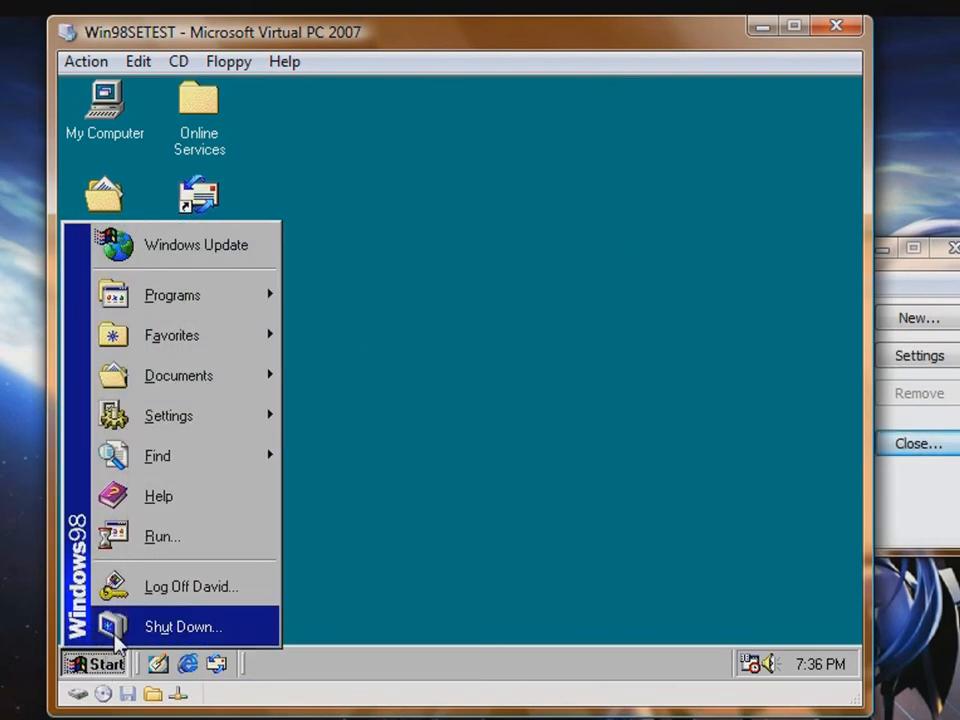